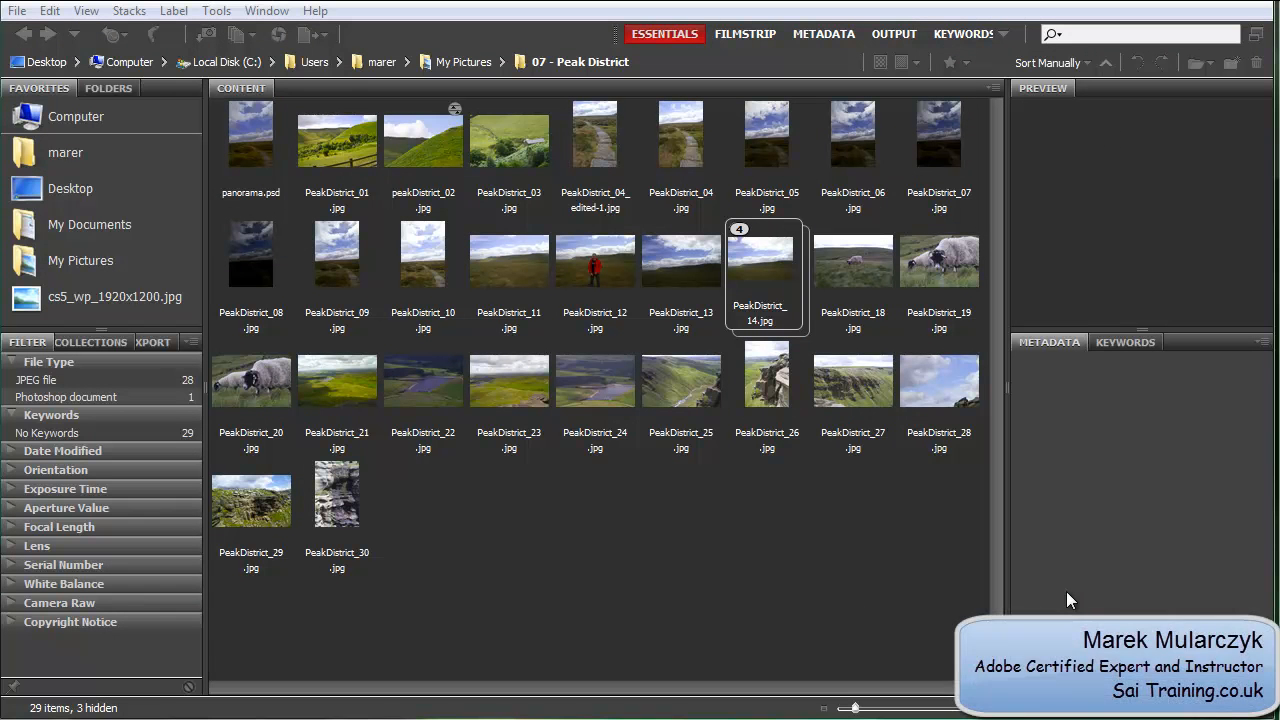
mouse_move(492, 396)
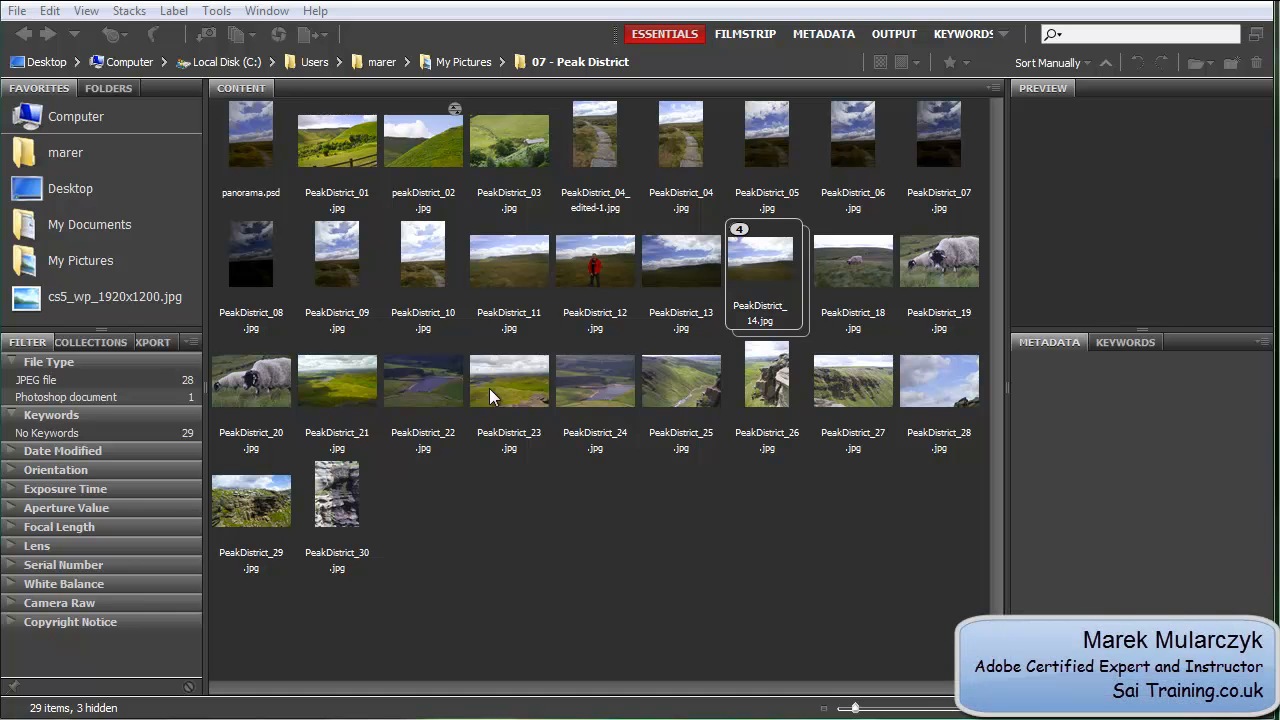
Step: Select PeakDistrict_21.jpg in the Content panel to show its preview and metadata
left_click(337, 381)
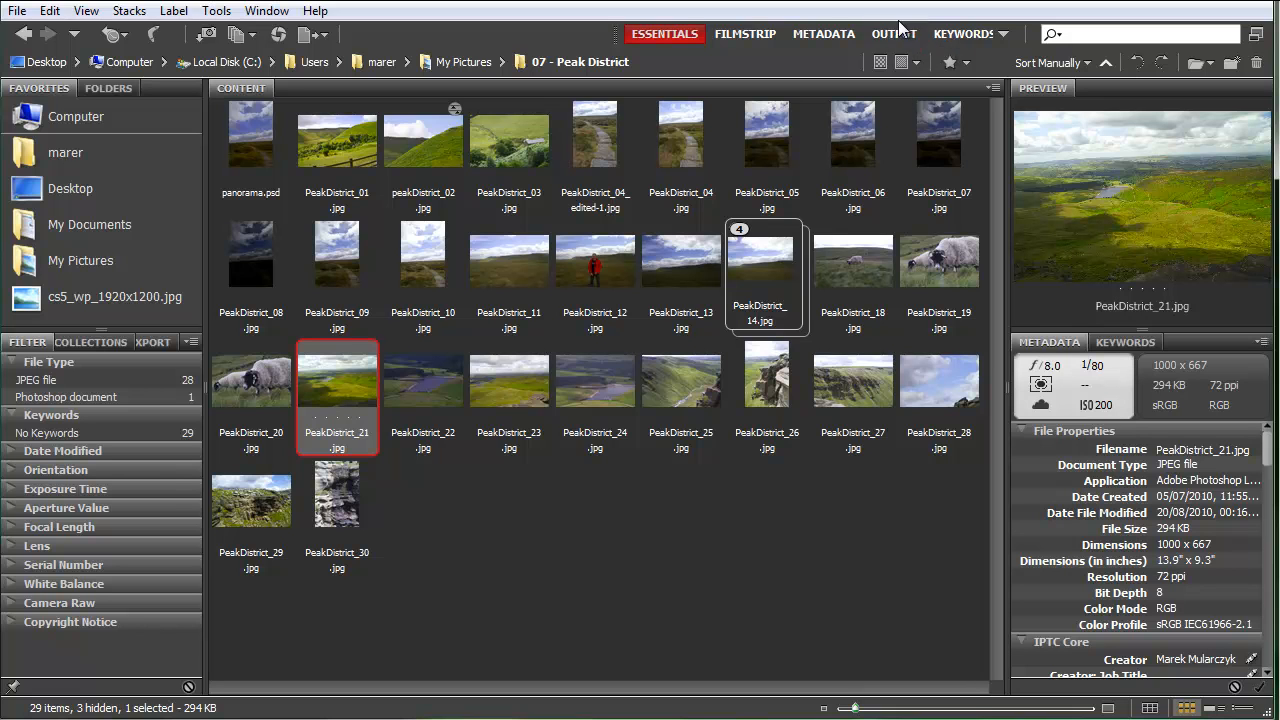
mouse_move(894, 33)
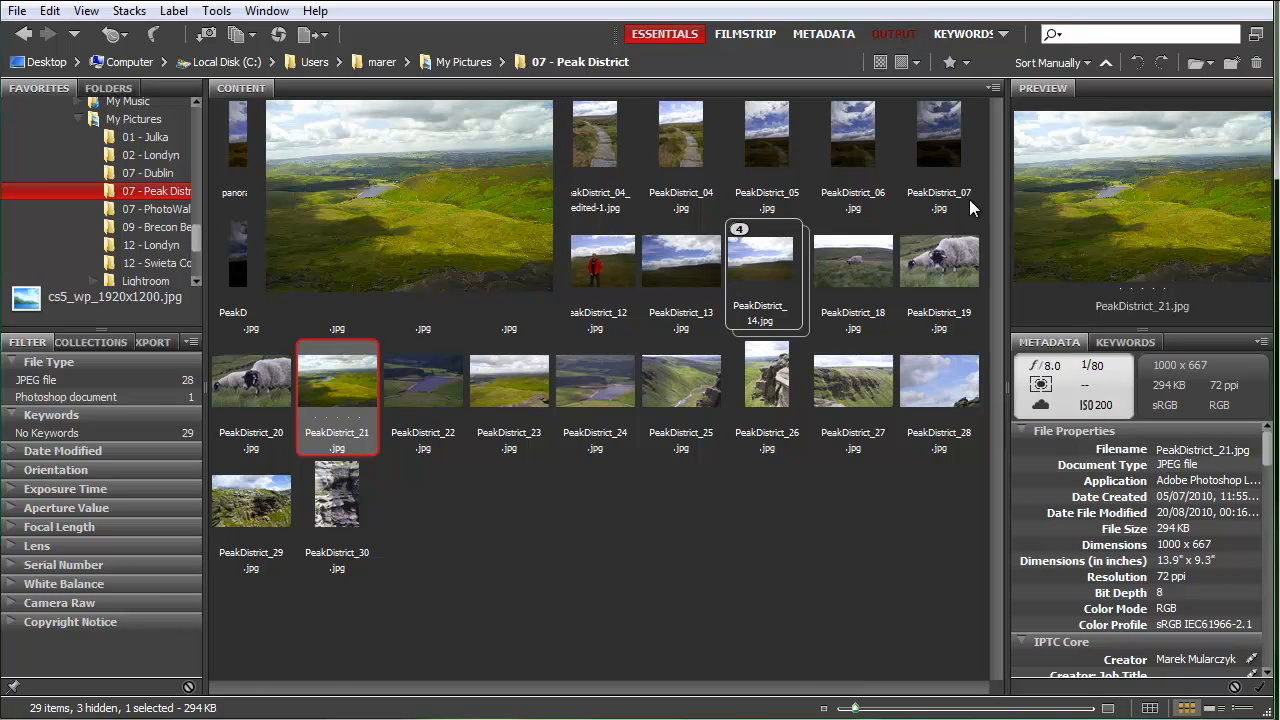
Step: Switch to the Output workspace for PDF and select more Peak District photos
left_click(893, 33)
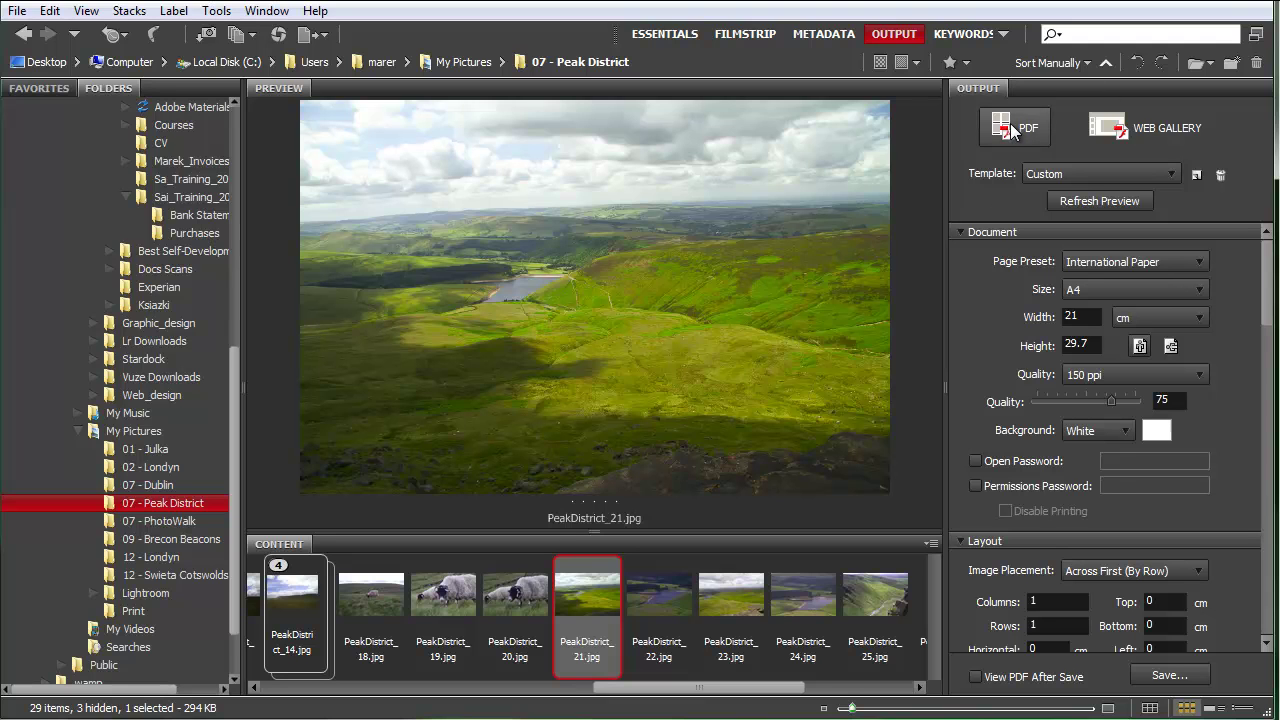
mouse_move(1017, 135)
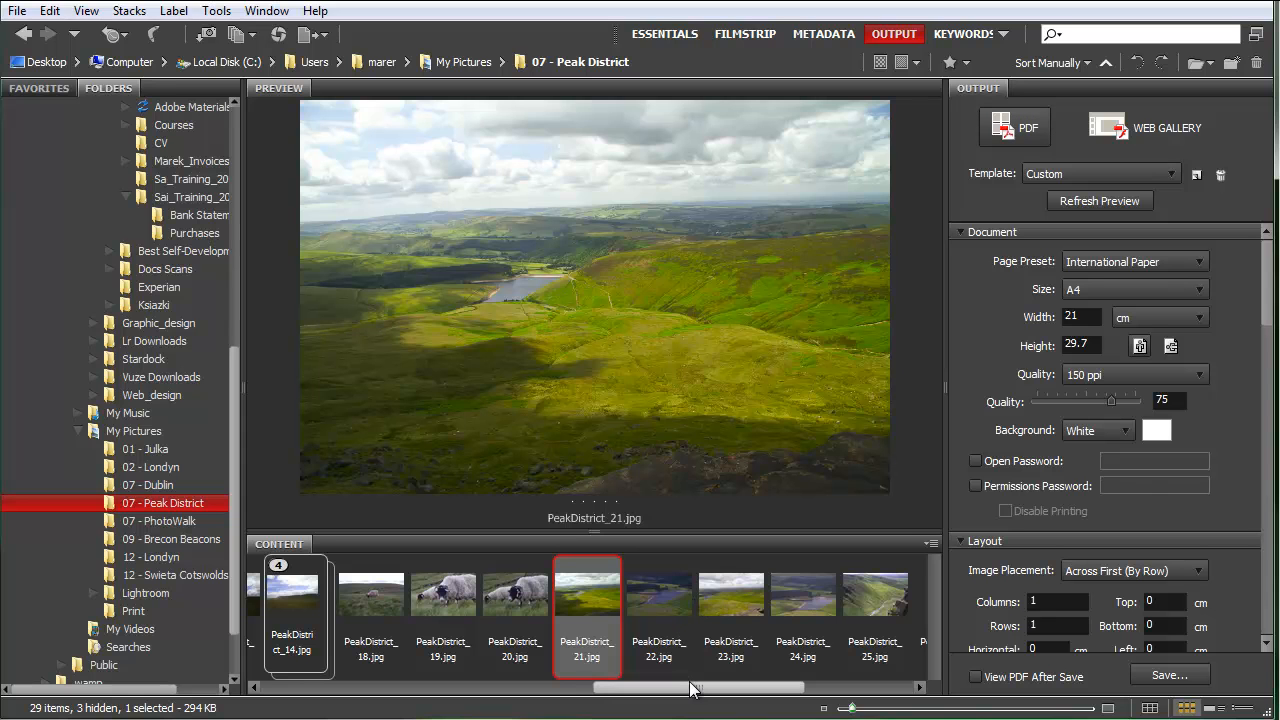
left_click(731, 595)
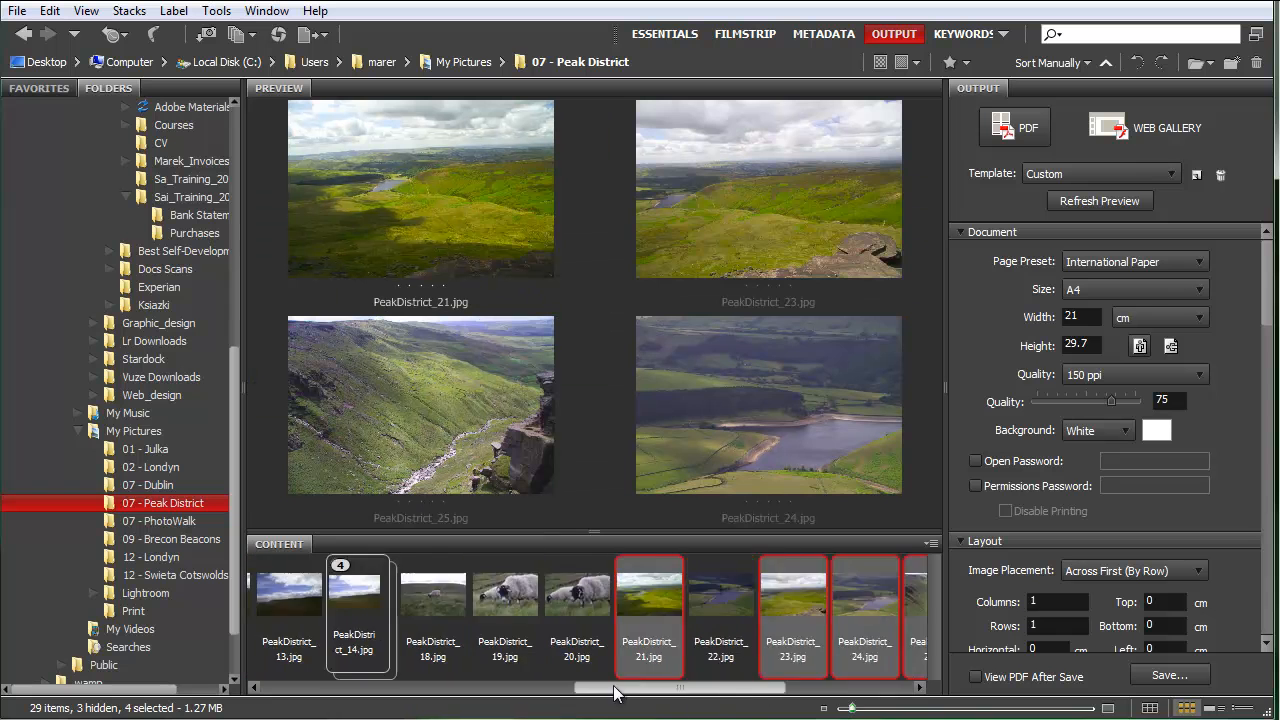
scroll("left", 3)
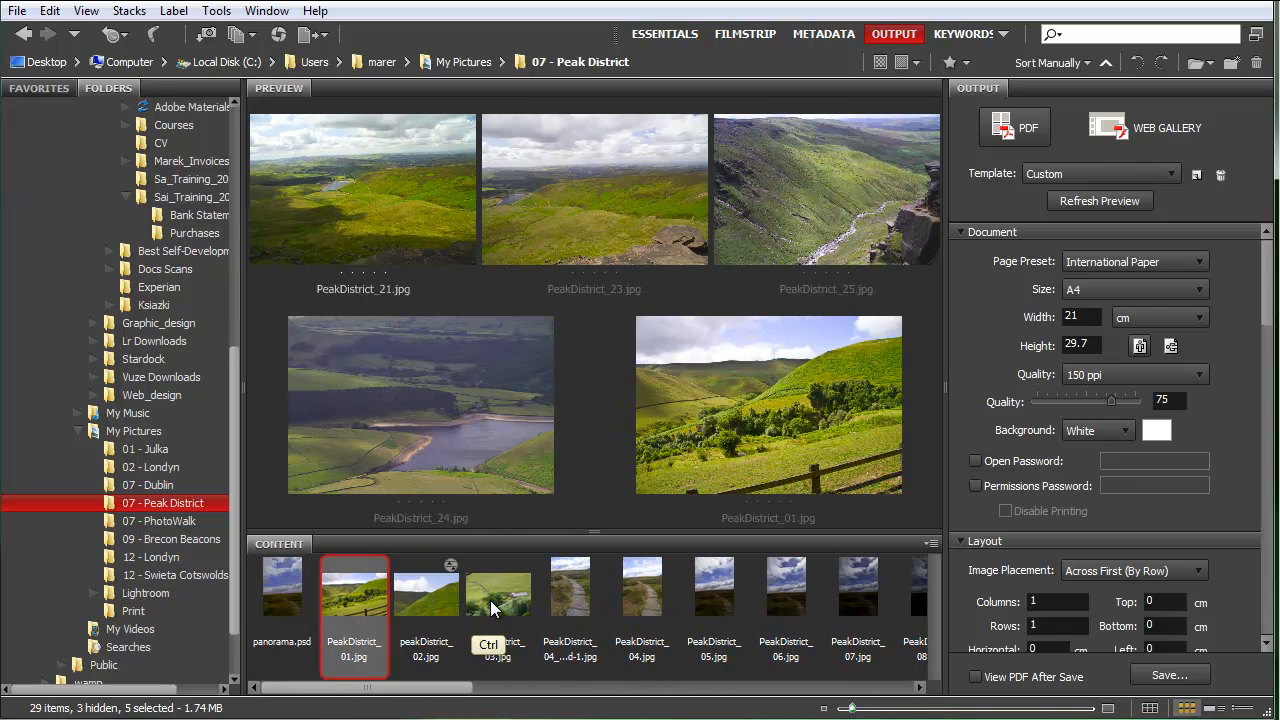
Step: Add PeakDistrict_03, apply the 4*5 Contact Sheet template, and refresh the preview
left_click(498, 587)
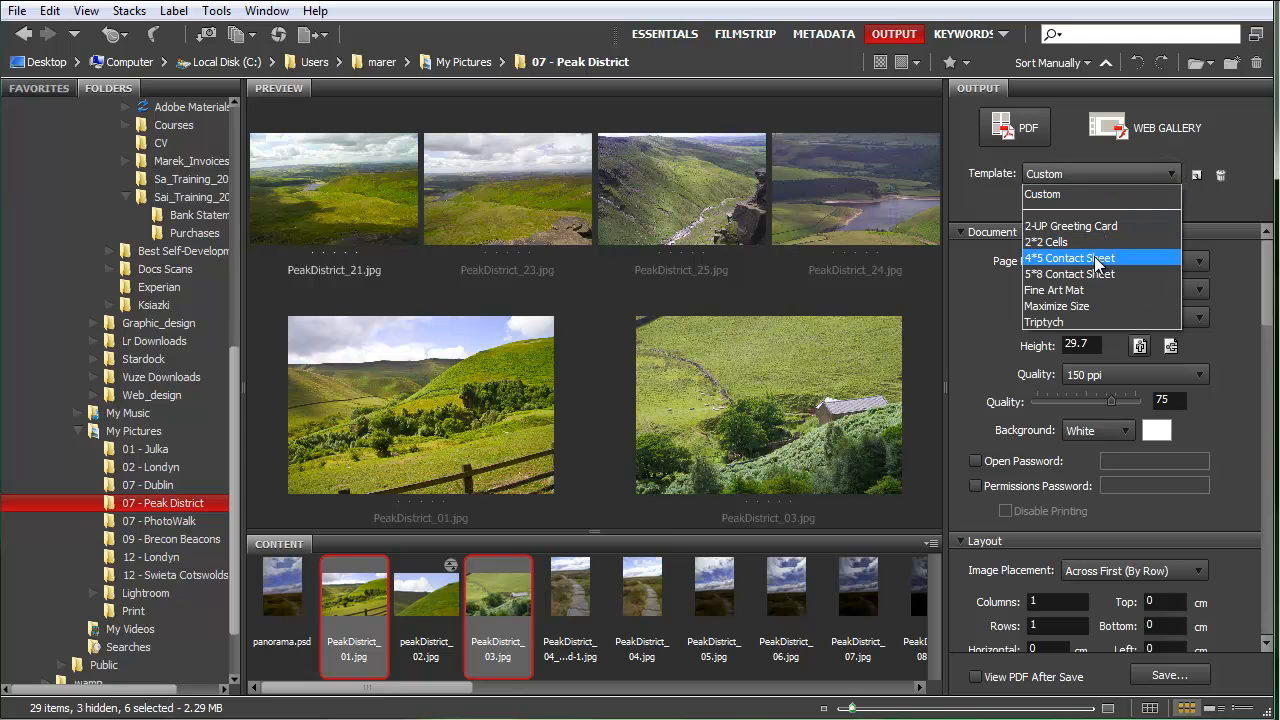
mouse_move(1078, 263)
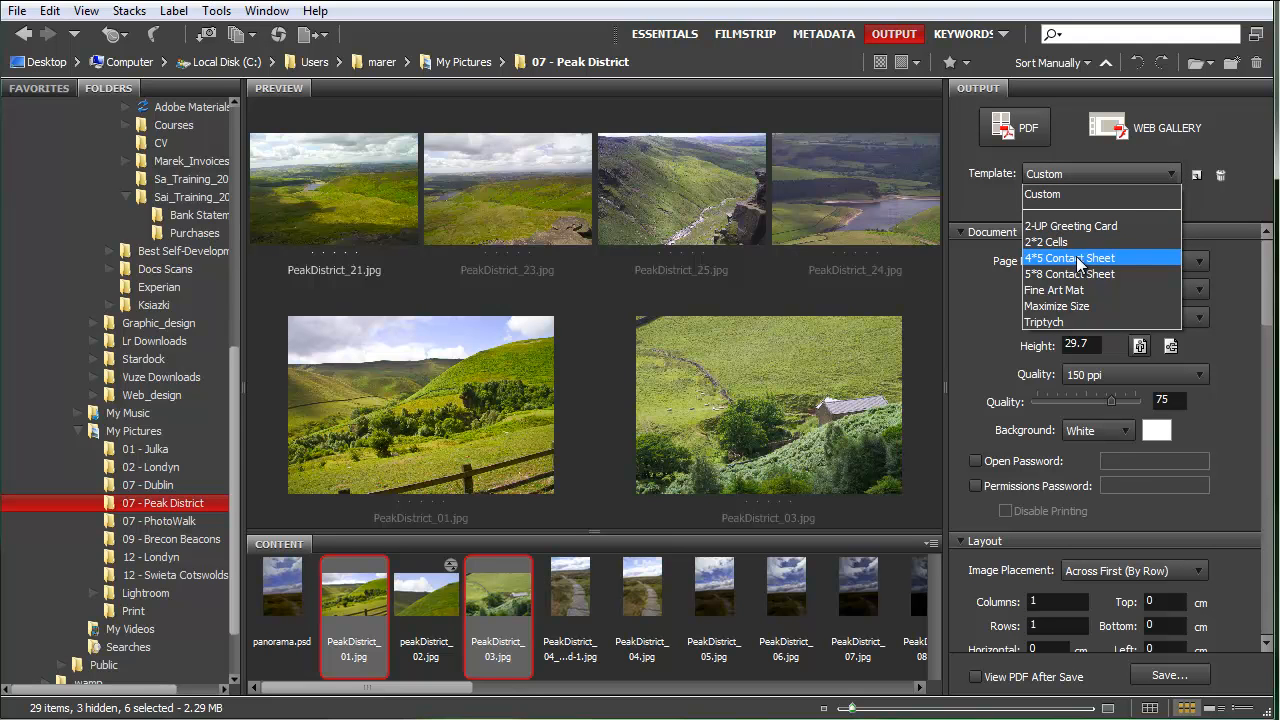
left_click(1070, 258)
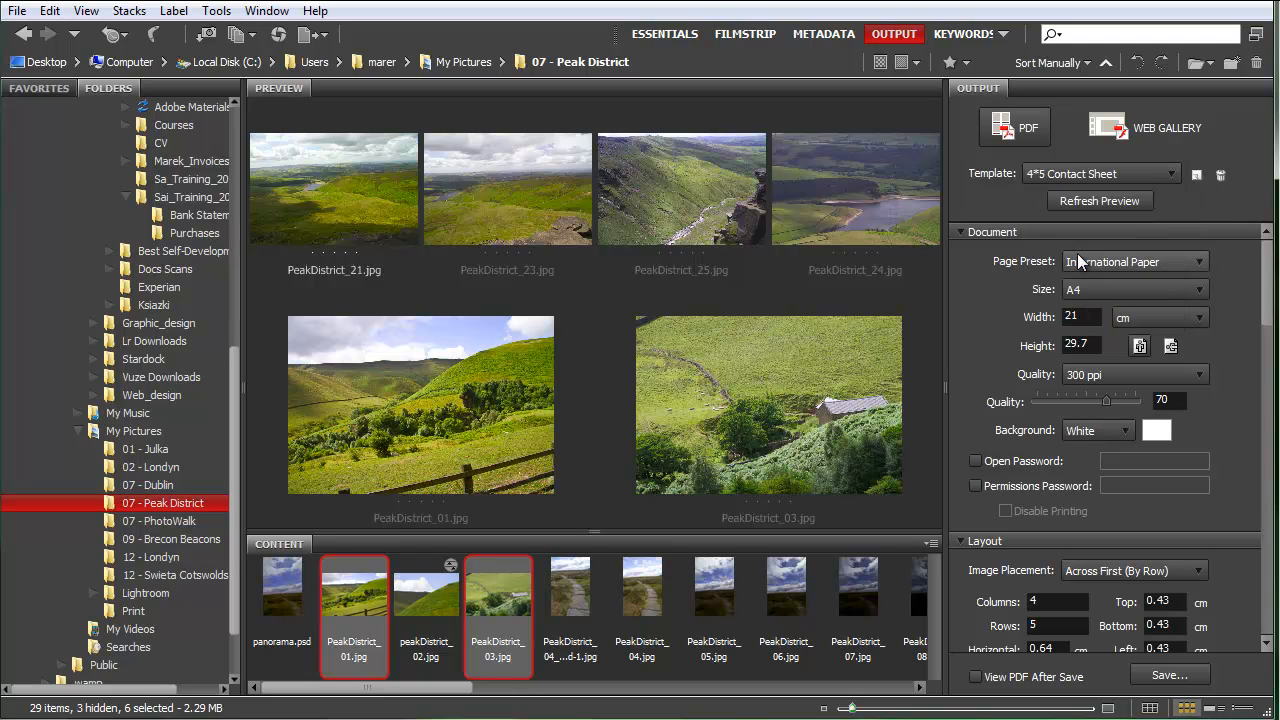
left_click(1099, 200)
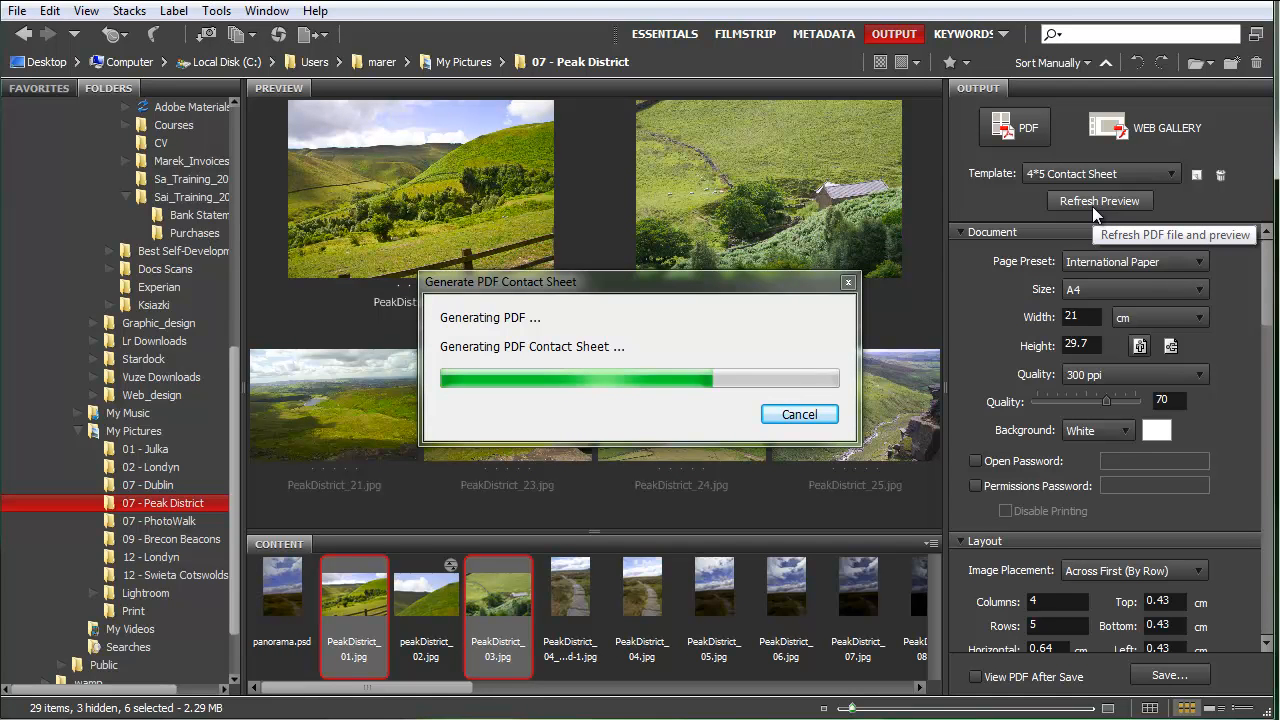
Step: Refresh the preview until the six-photo A4 contact sheet page appears
left_click(1099, 200)
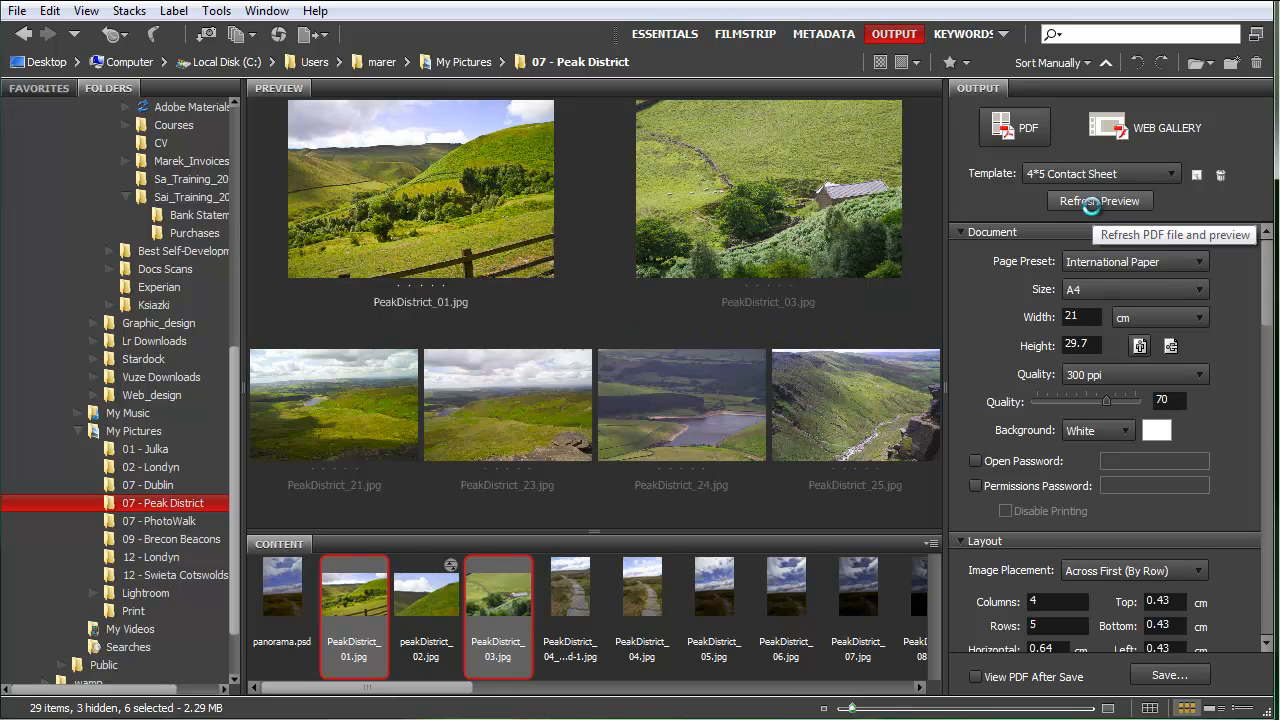
left_click(1098, 201)
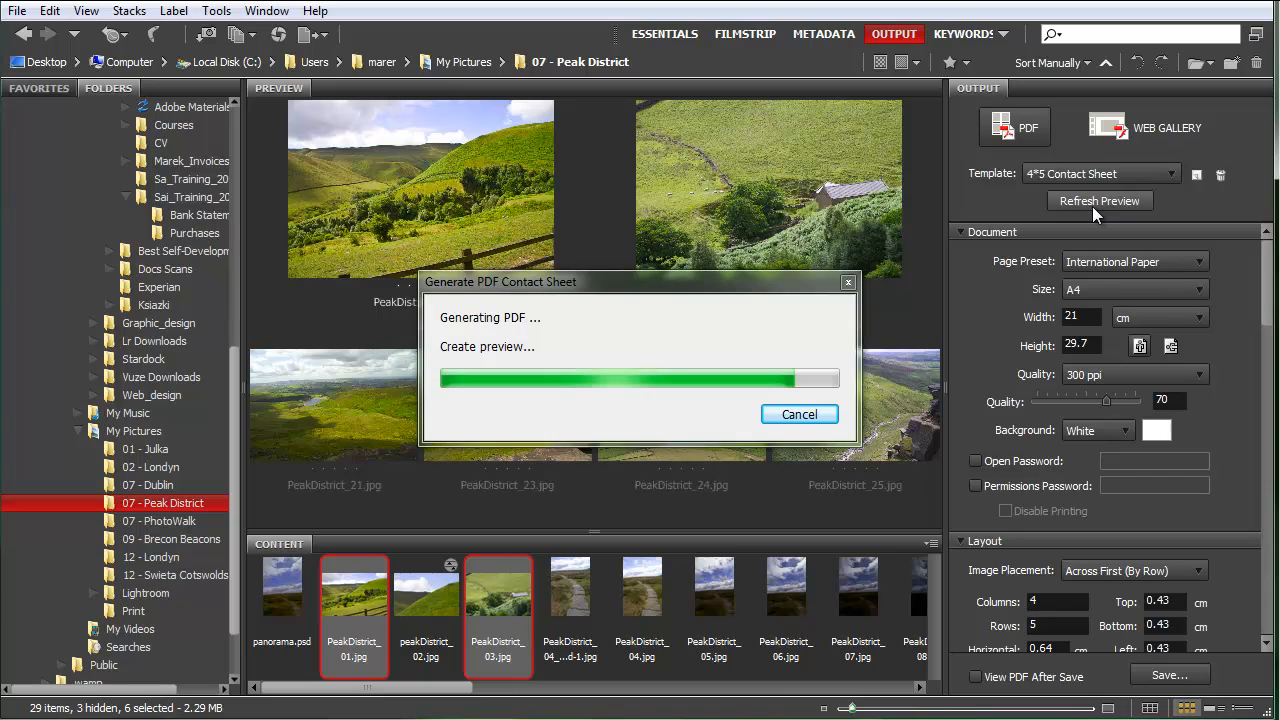
left_click(1099, 201)
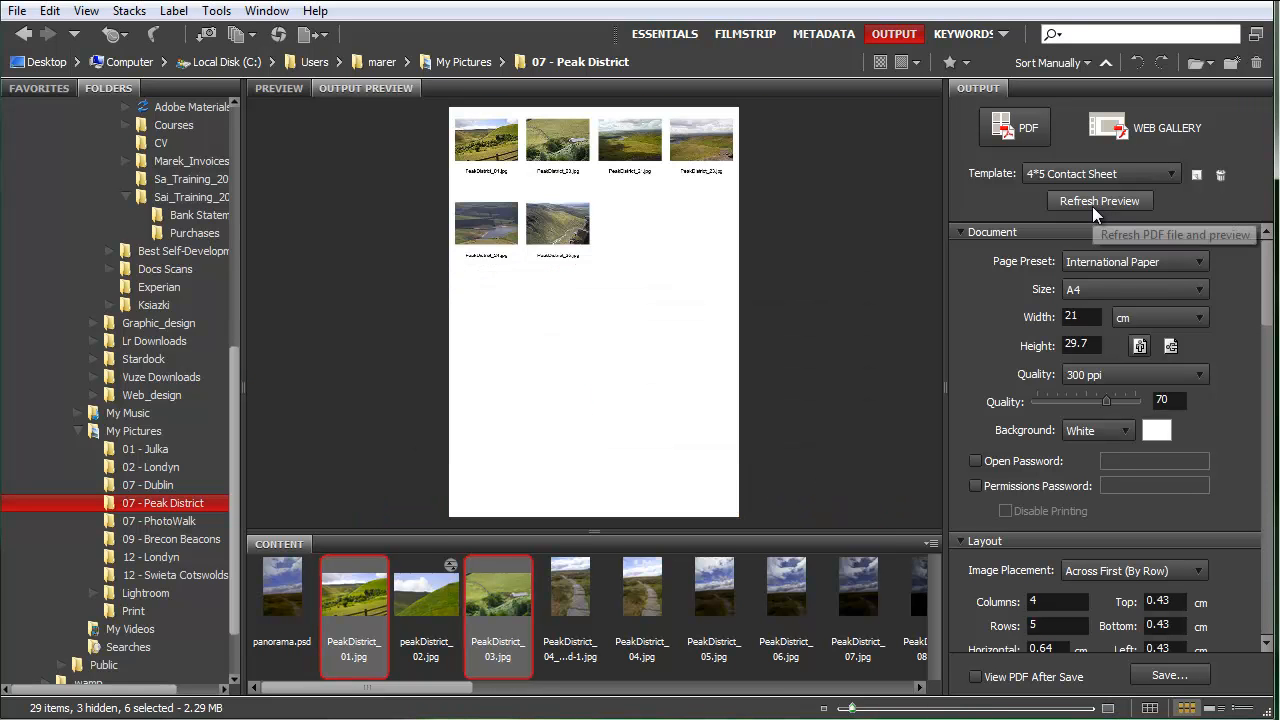
mouse_move(1192, 265)
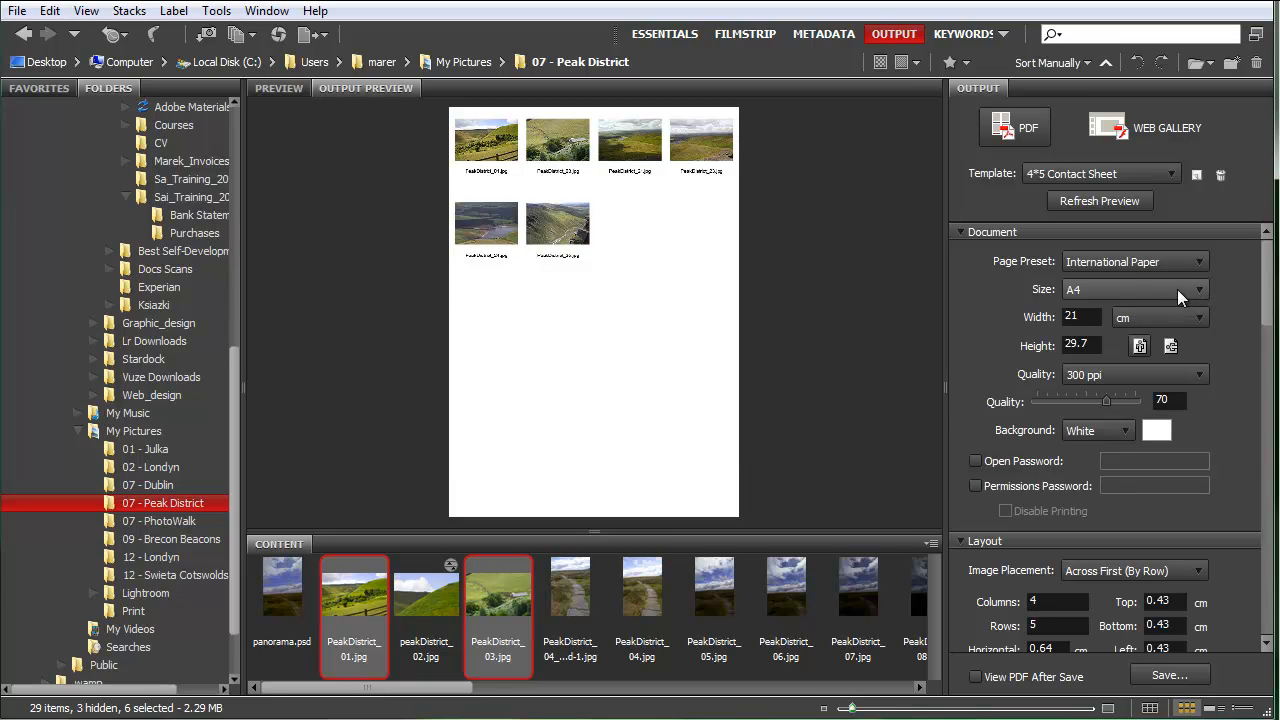
mouse_move(1139, 346)
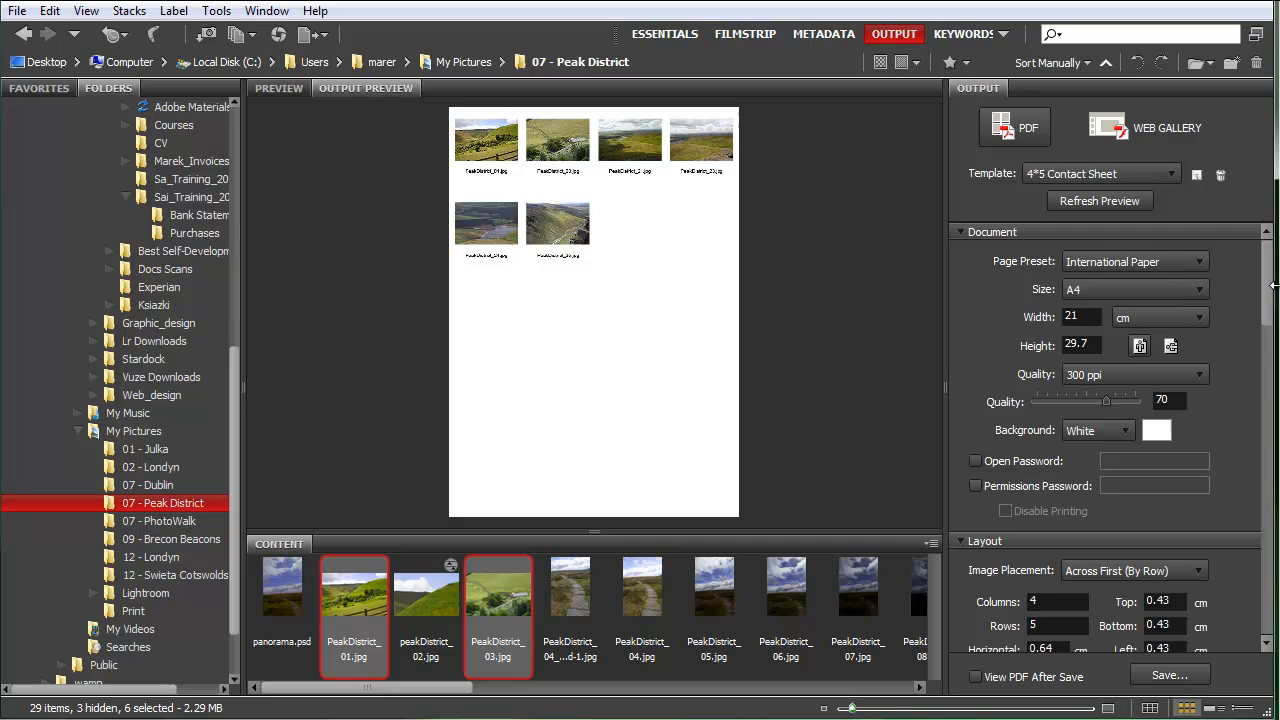
Step: Start setting the Layout to 2 columns, 3 rows and 2 cm side margins
left_click(992, 231)
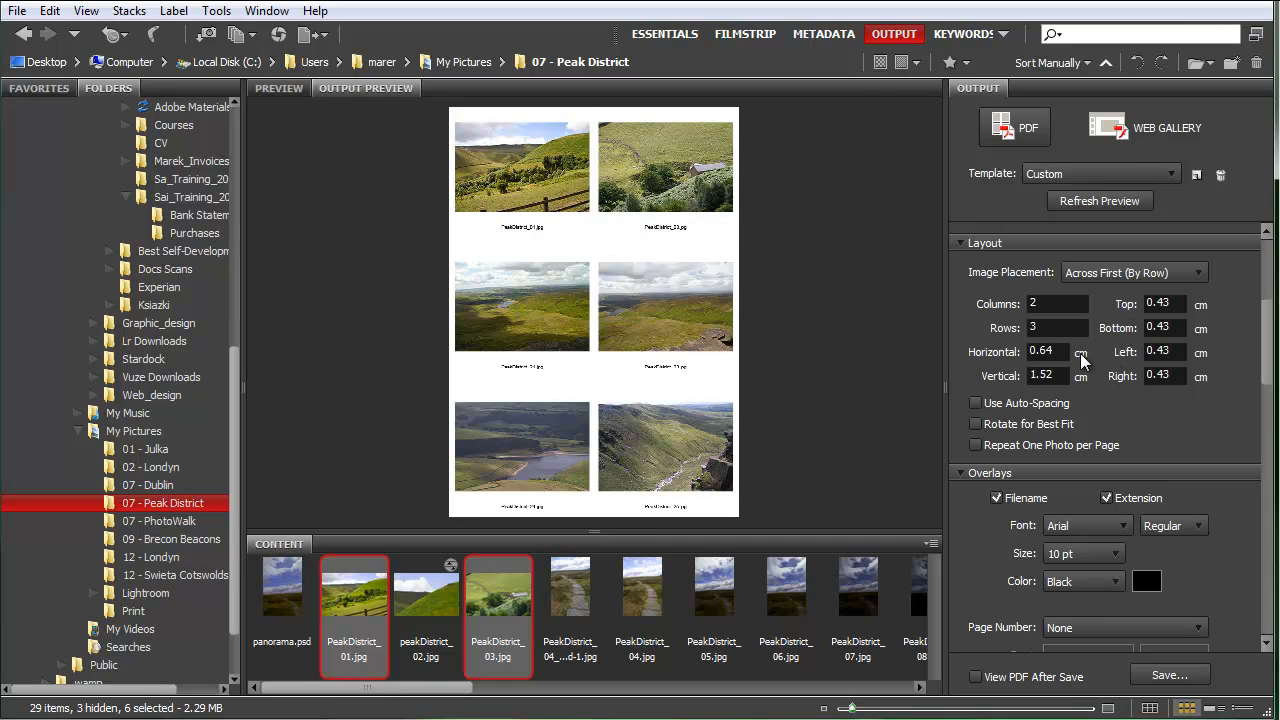
mouse_move(1176, 357)
type("2")
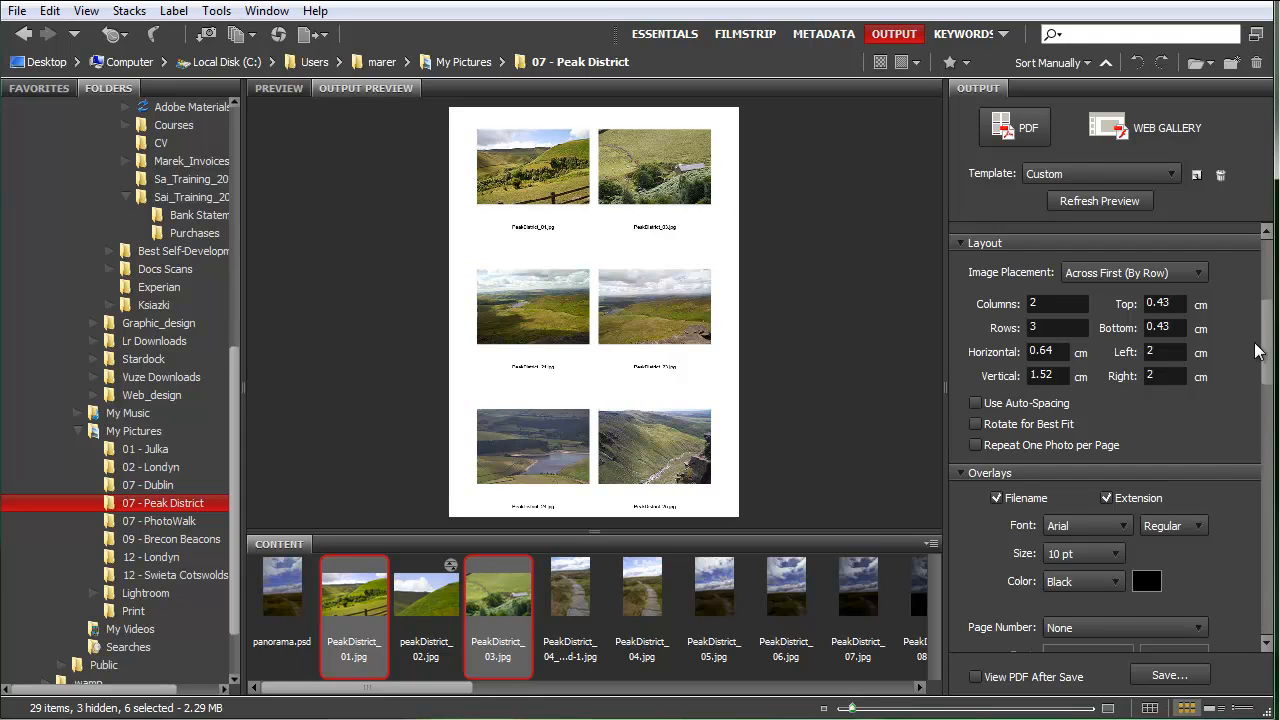
mouse_move(1243, 330)
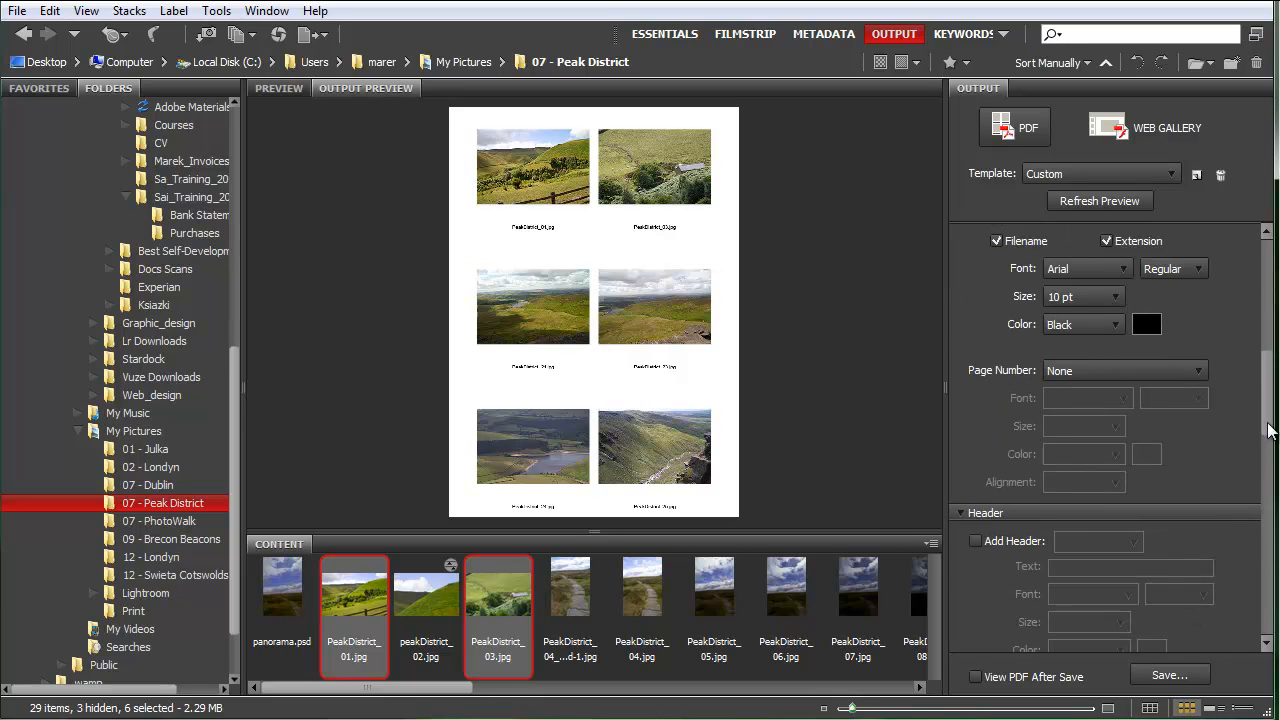
Step: Enable Add Watermark and choose the Insert Text option
scroll("down", 3)
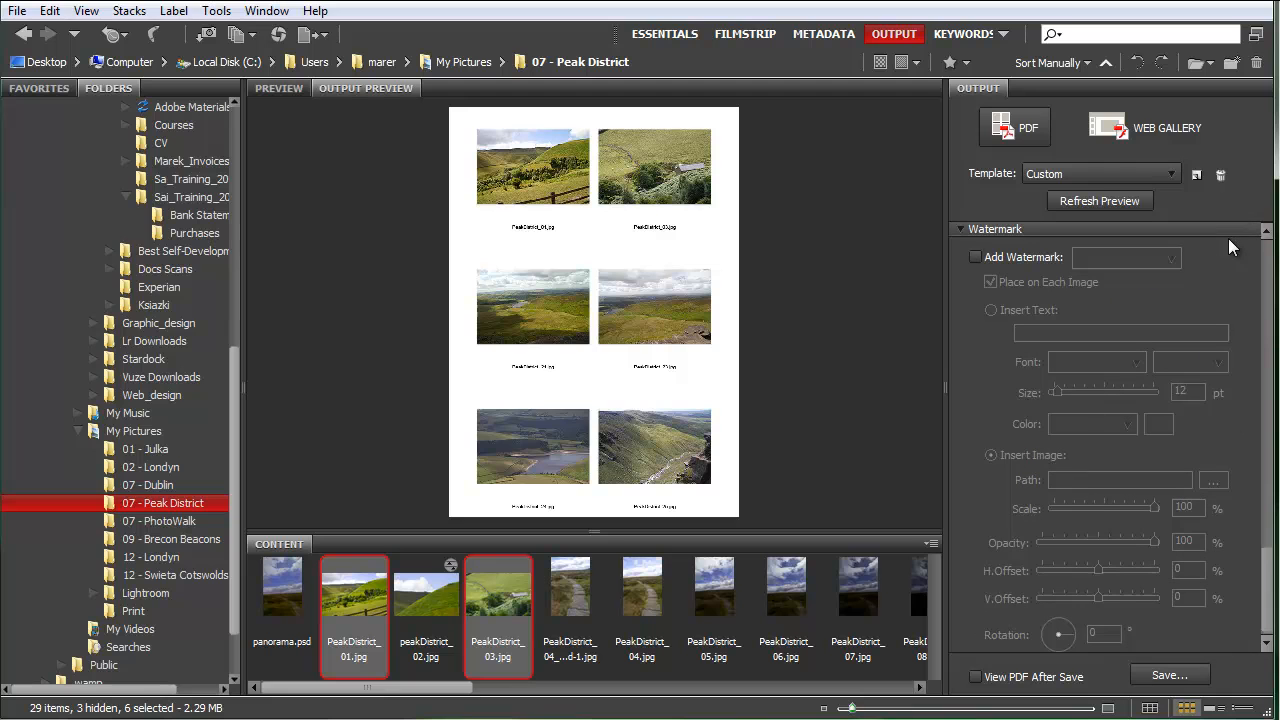
left_click(975, 257)
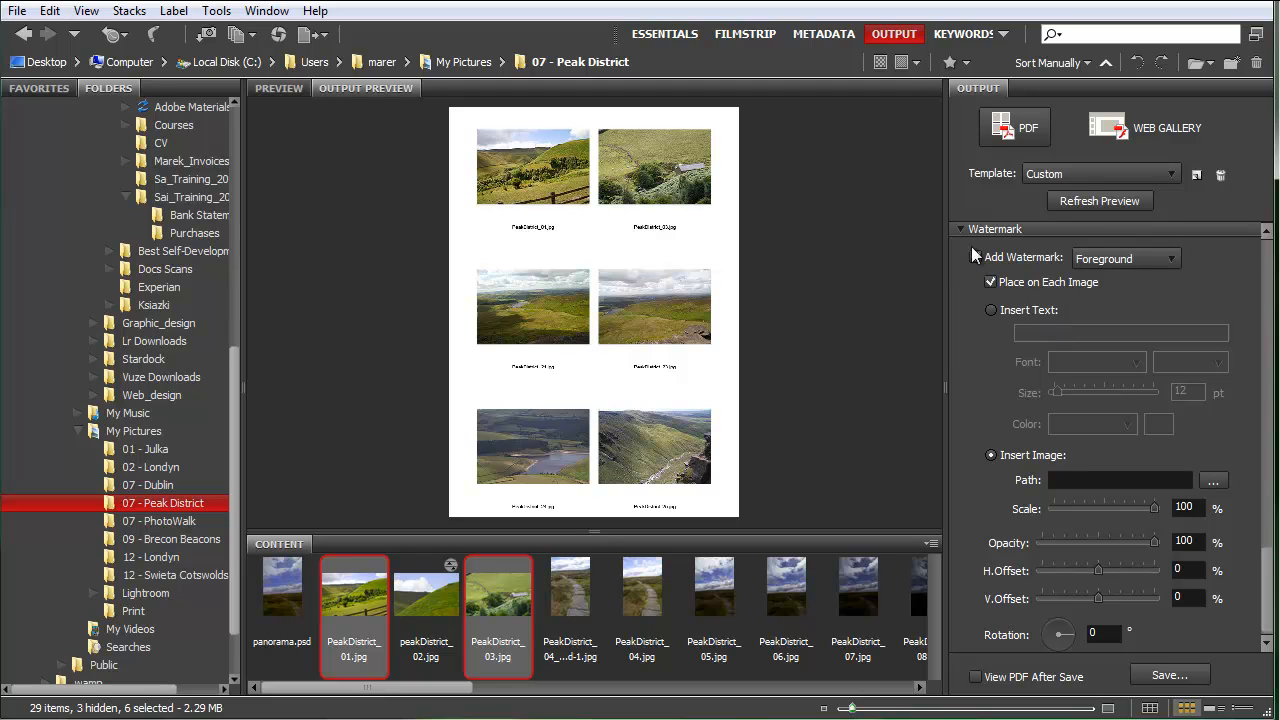
left_click(976, 257)
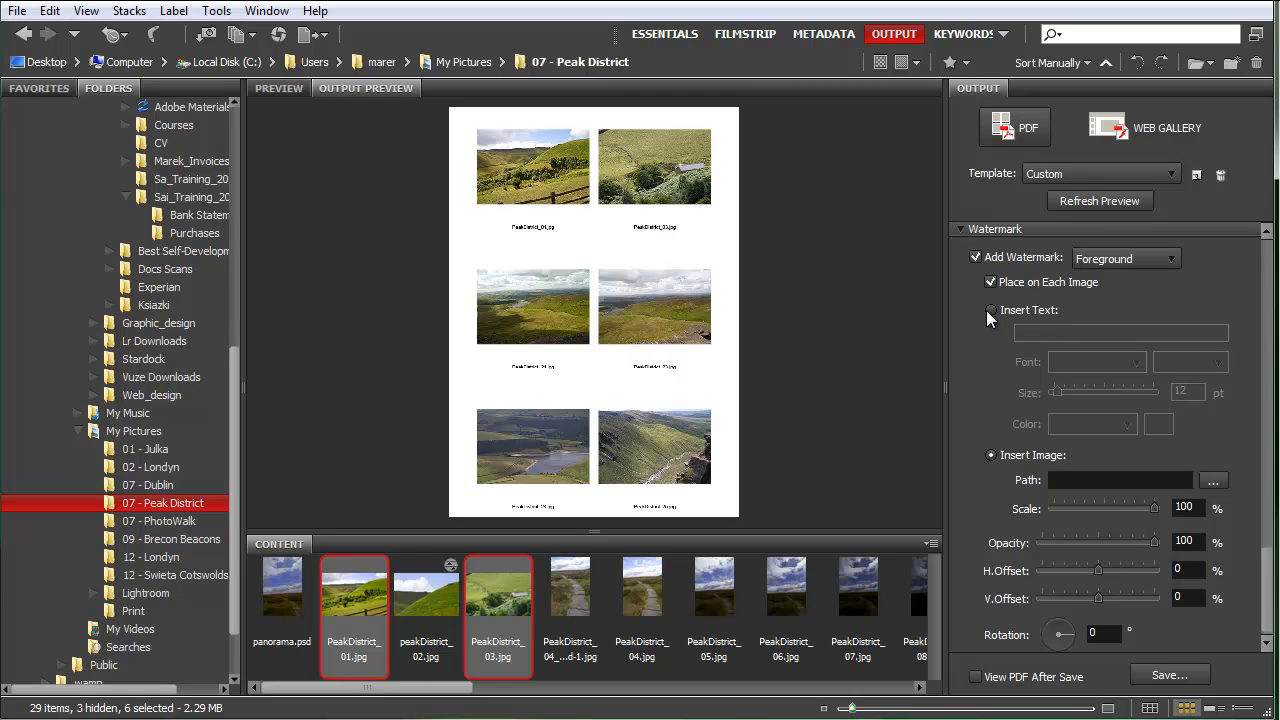
left_click(990, 310)
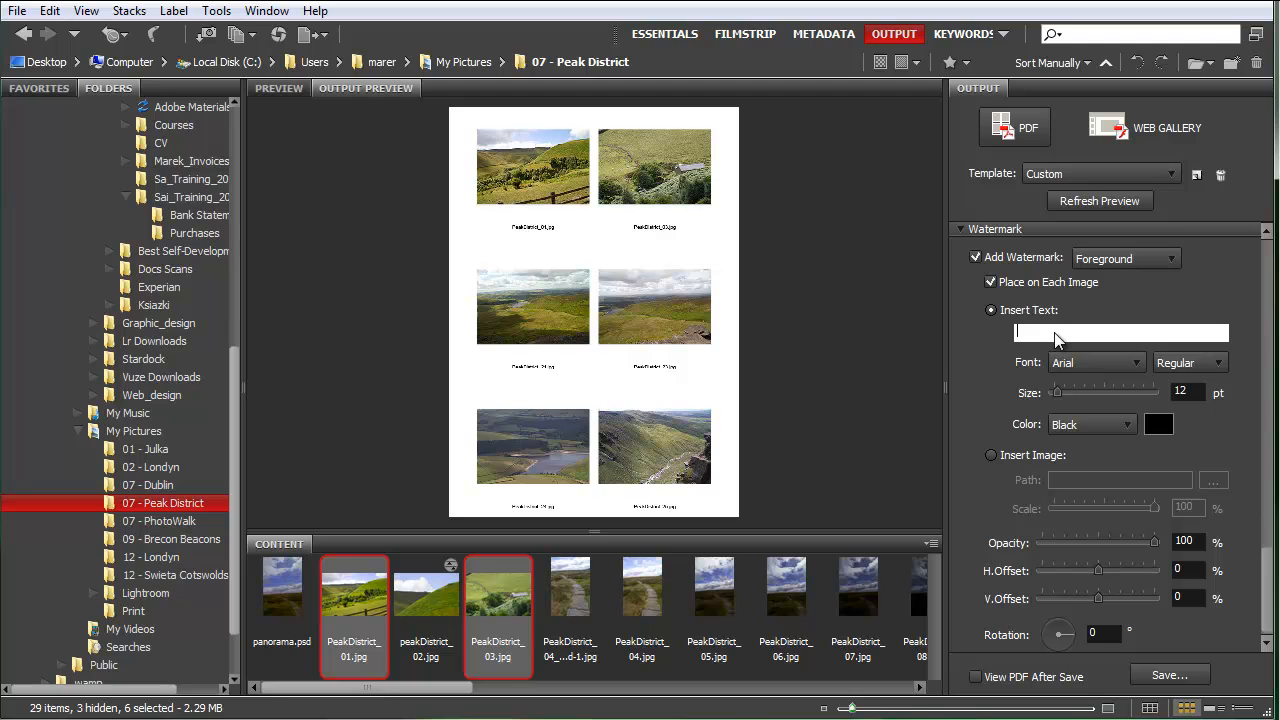
Step: Enter the '© 2011' photography copyright line as the watermark text
type("©")
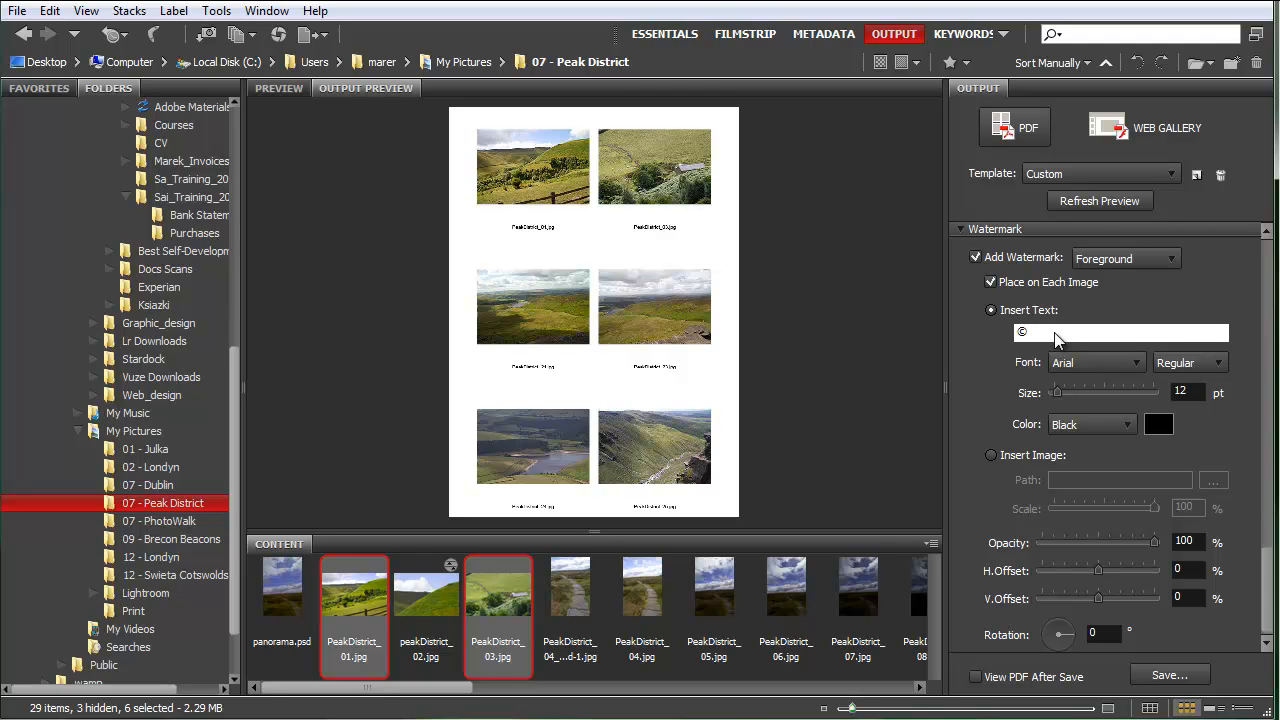
type("2011")
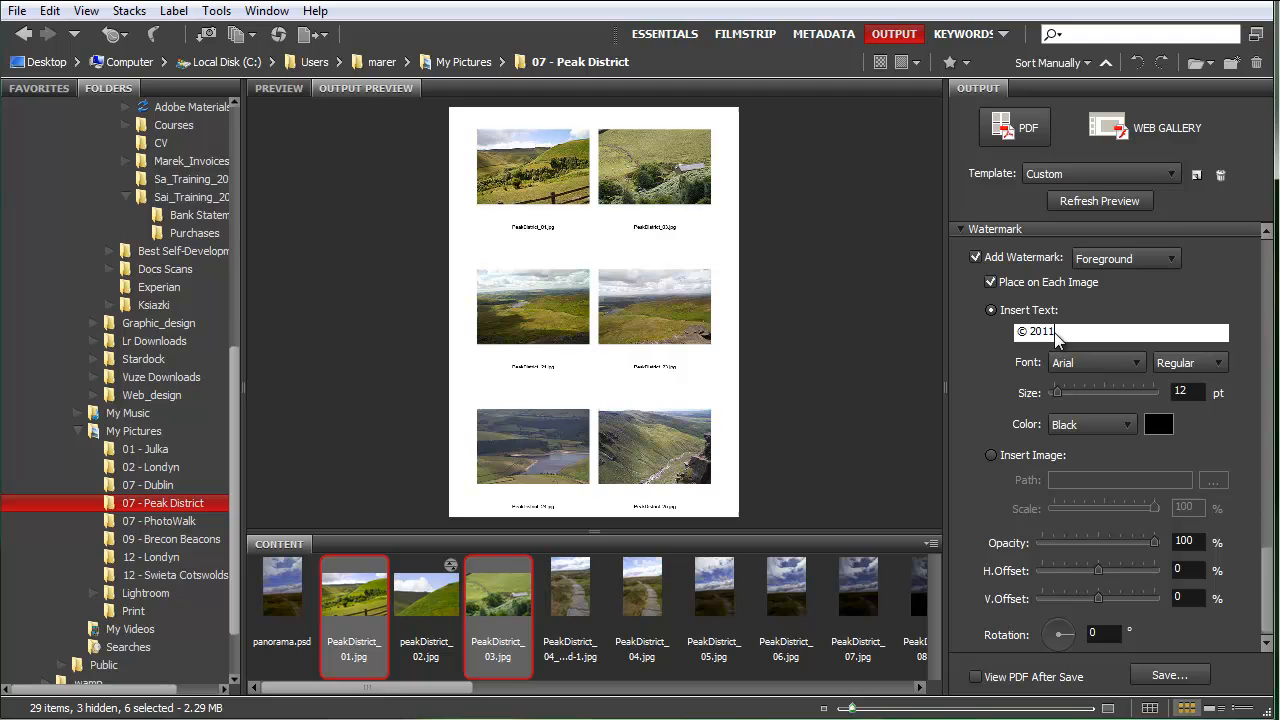
type("Marek Mularczyk Photography")
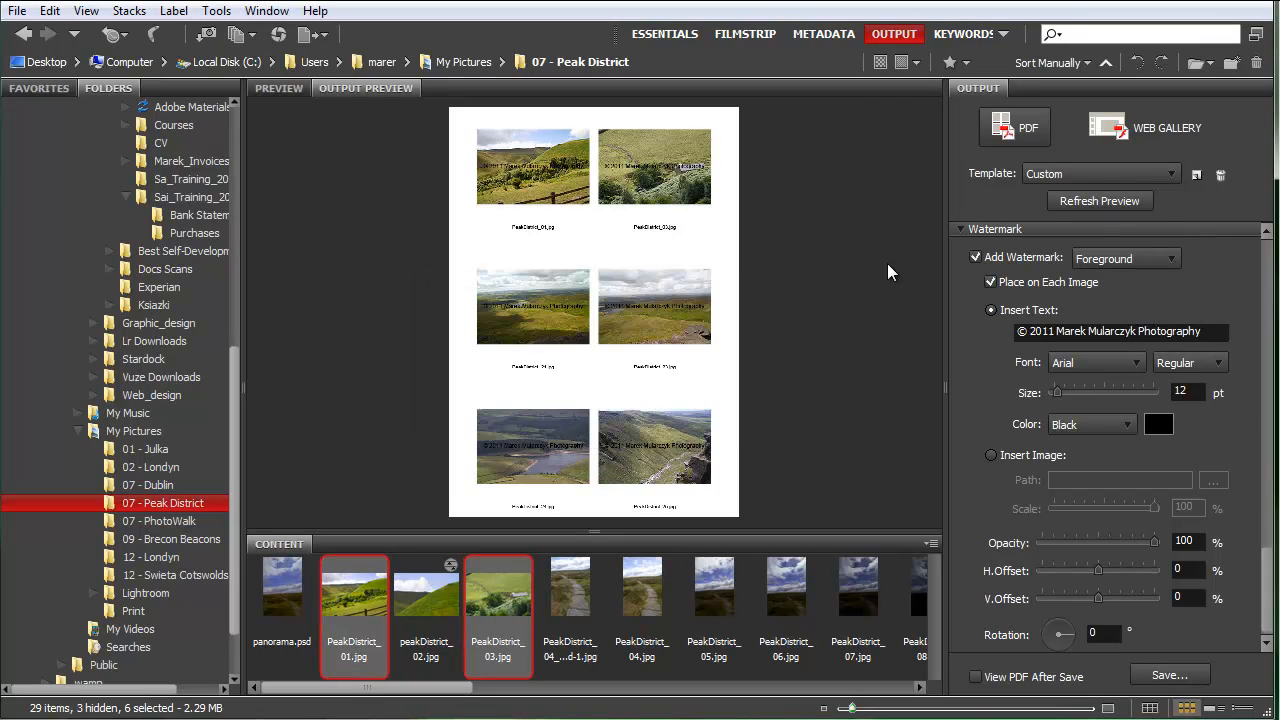
mouse_move(607, 281)
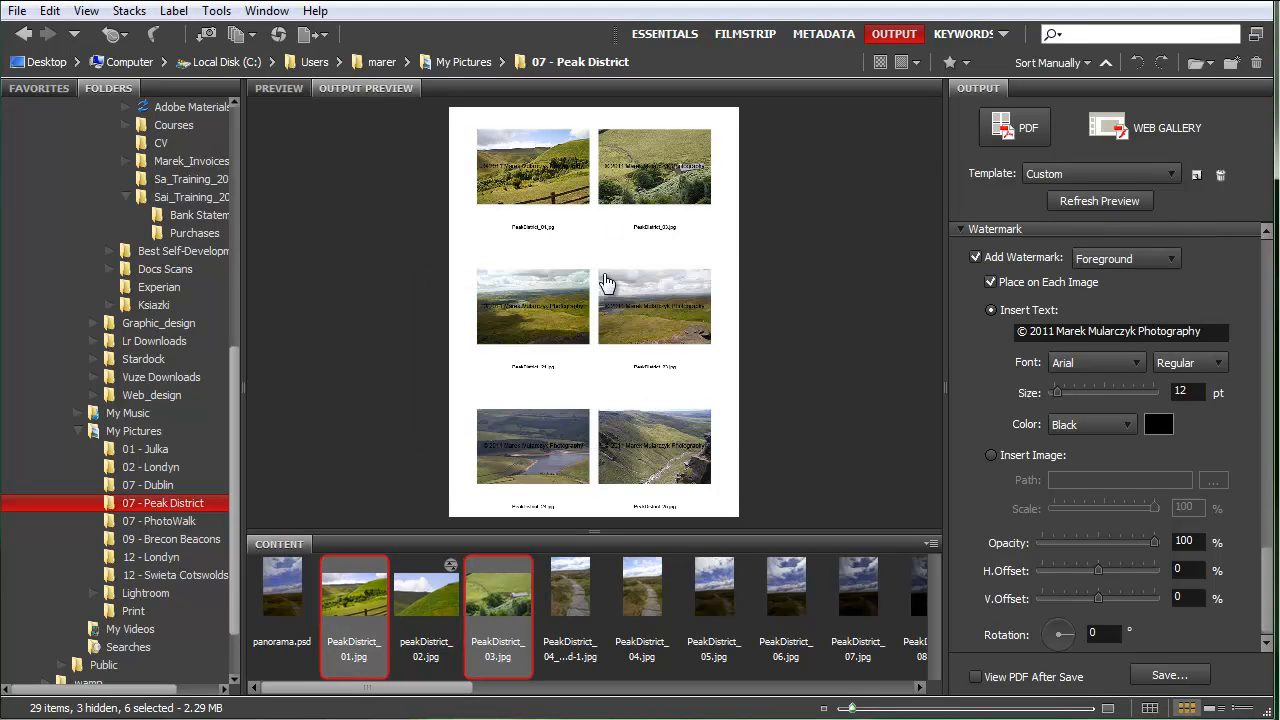
mouse_move(514, 259)
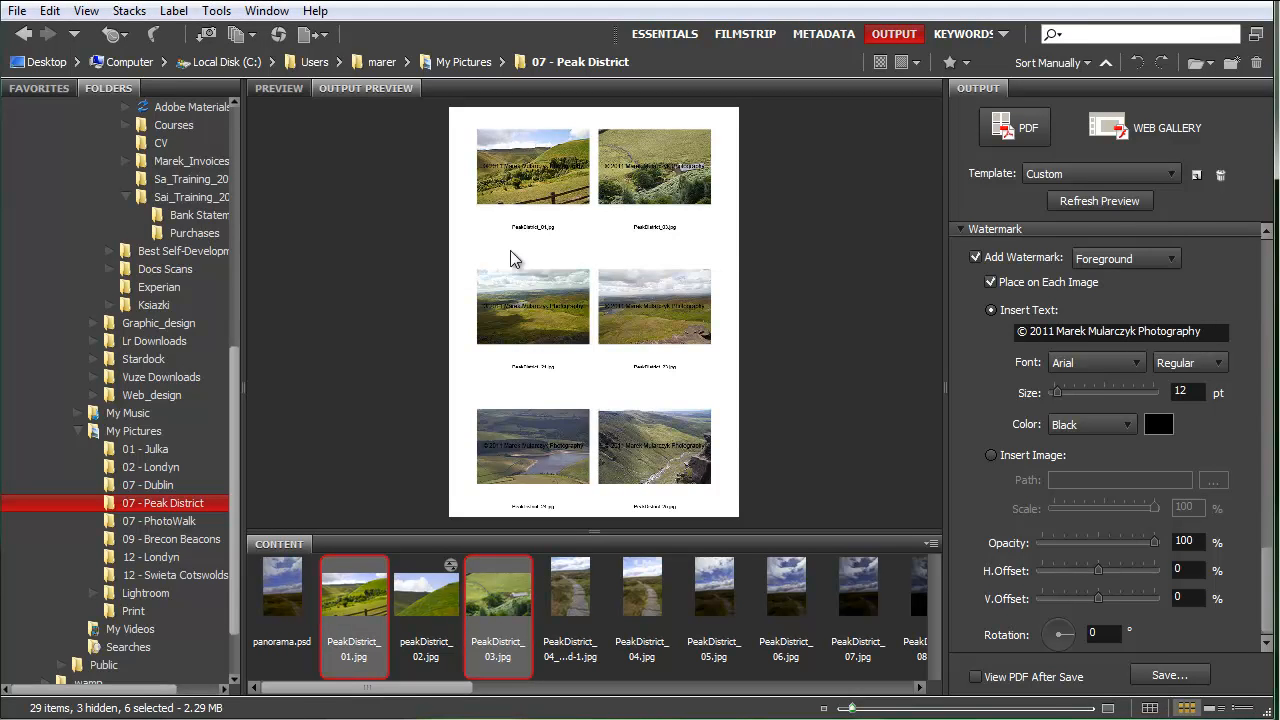
mouse_move(636, 337)
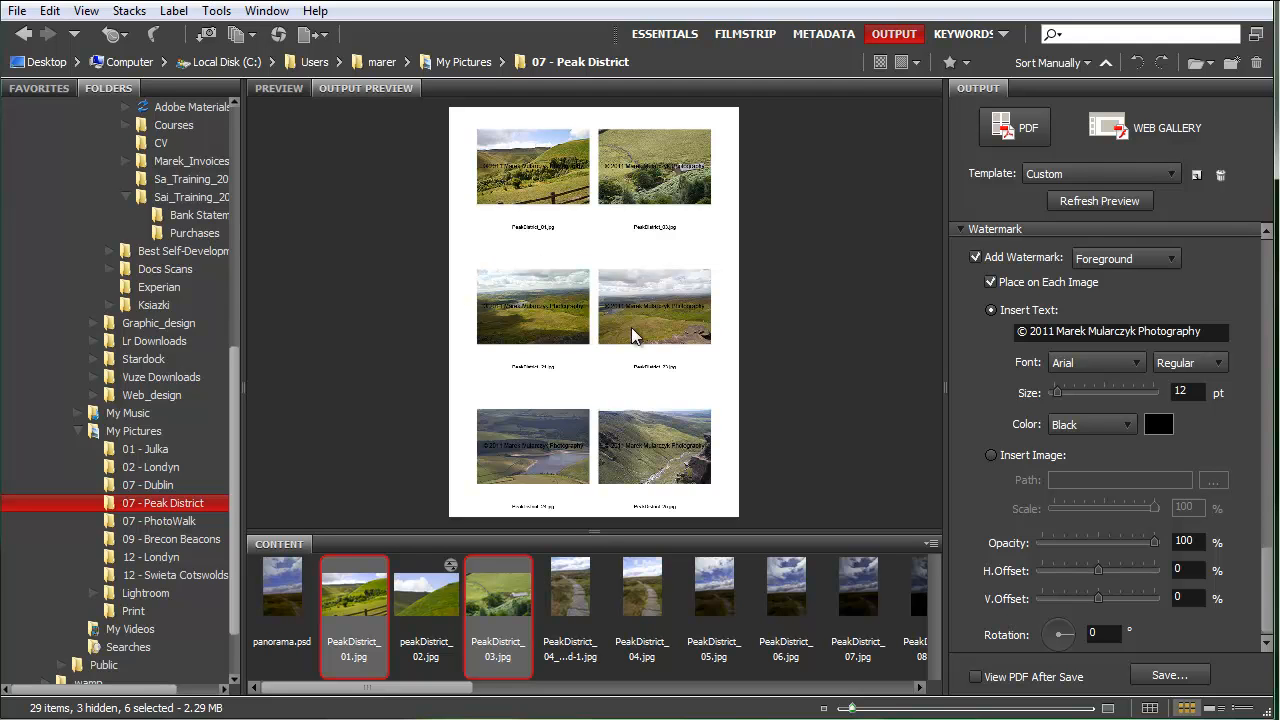
mouse_move(665, 323)
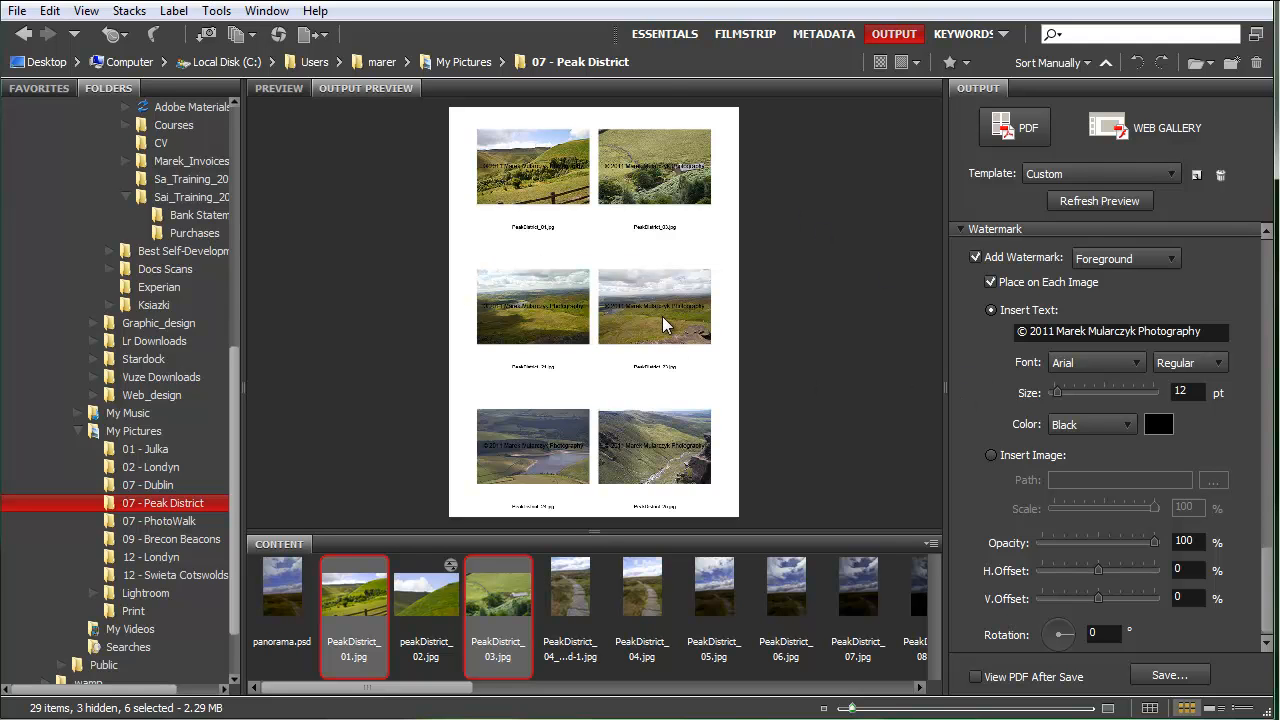
mouse_move(1158, 424)
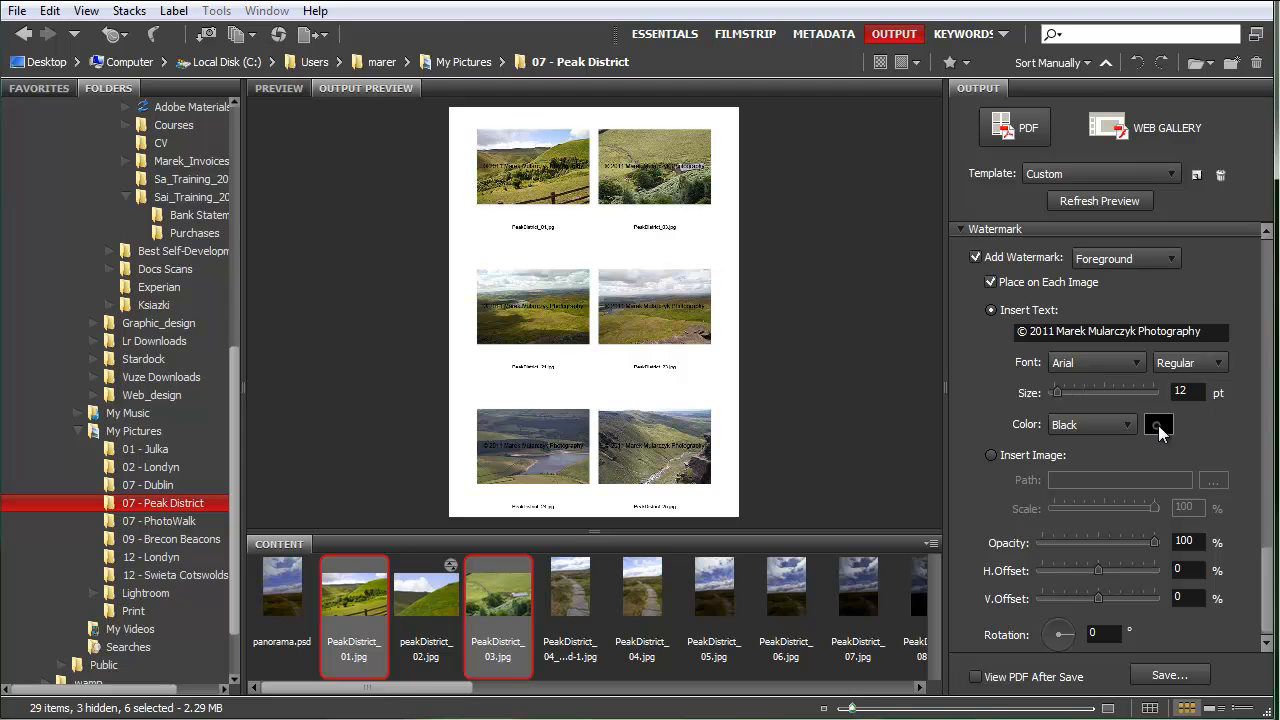
Step: Change the watermark text colour to white in the Color dialog
left_click(1158, 424)
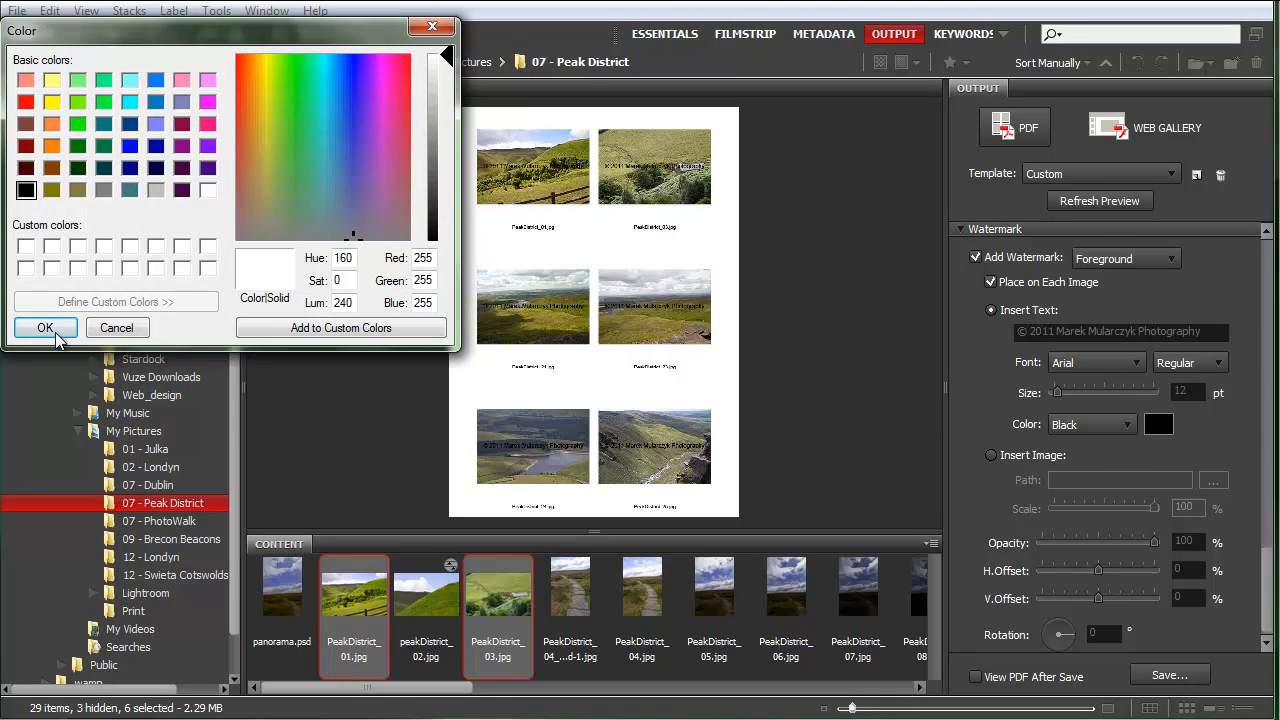
left_click(44, 327)
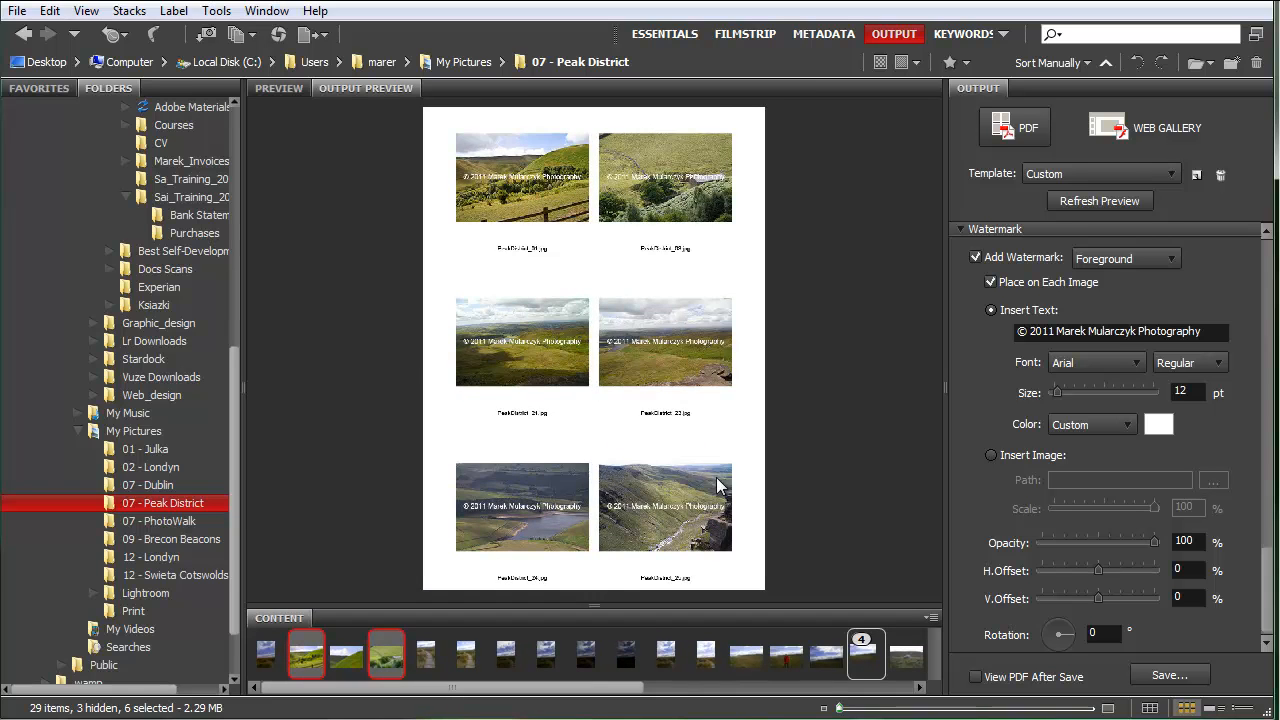
mouse_move(1067, 402)
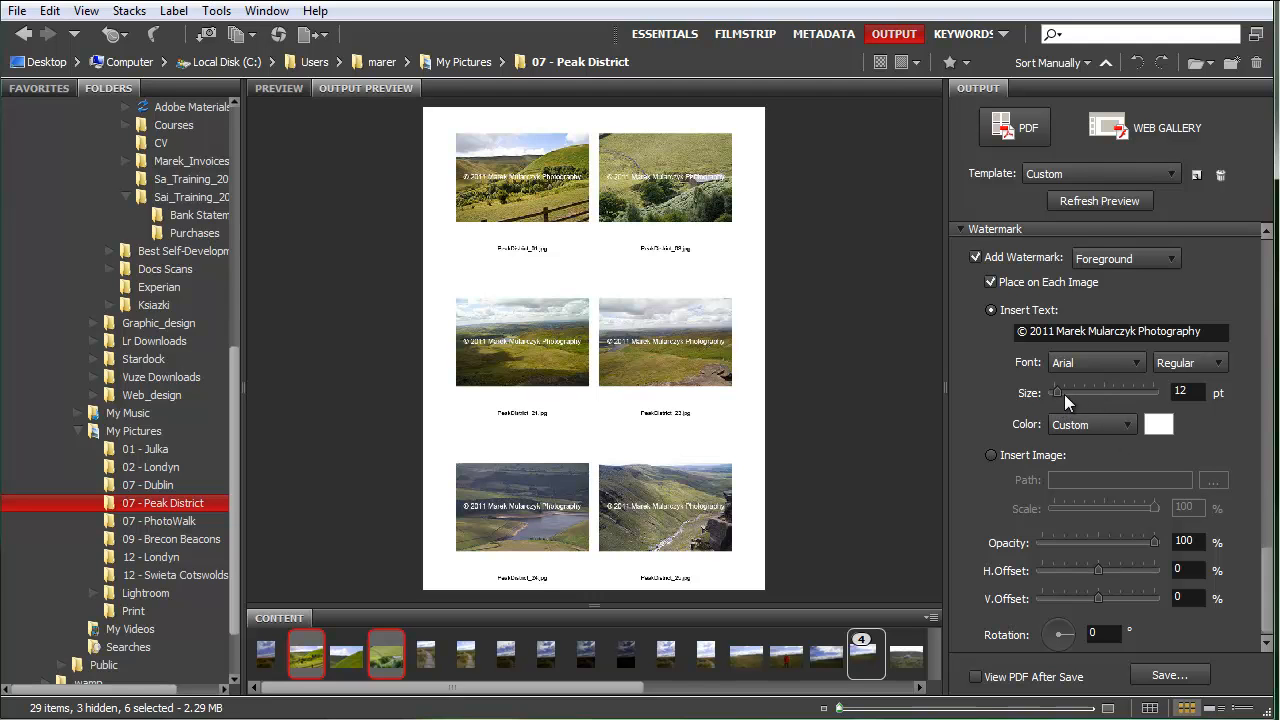
mouse_move(1005, 510)
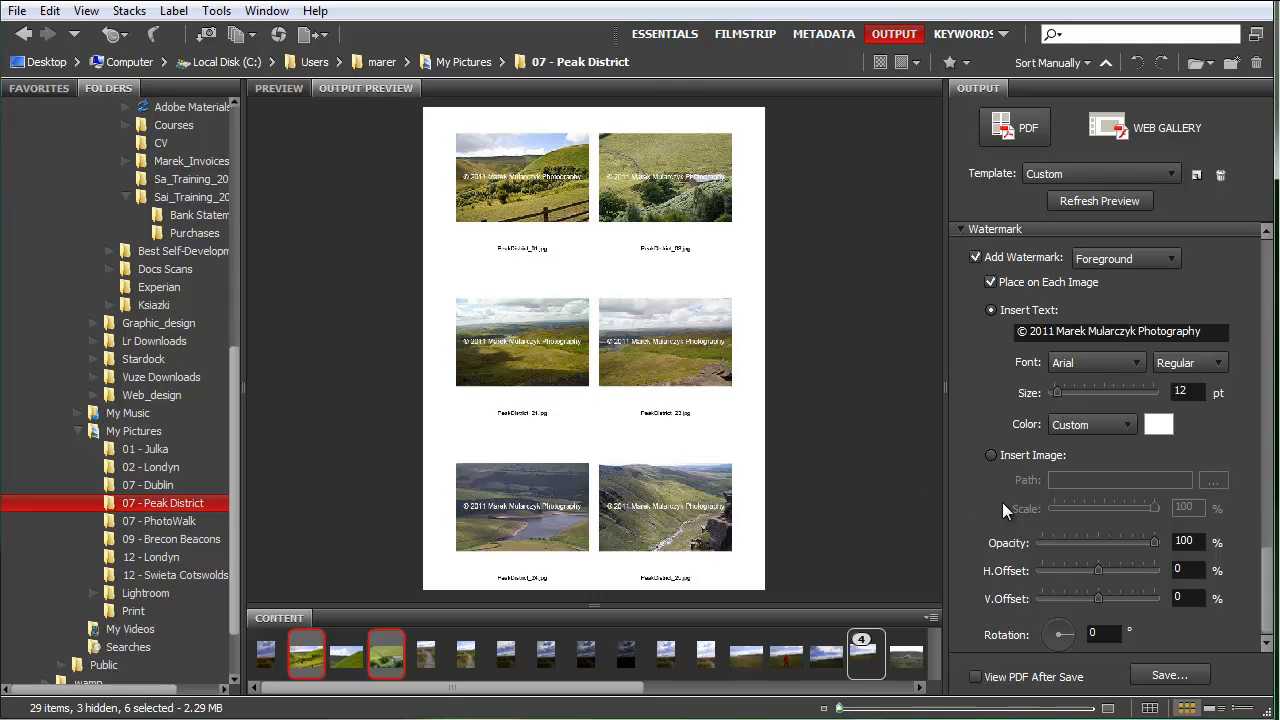
Step: Lower the watermark Opacity slider to 30%
left_click_drag(1157, 542, 1120, 542)
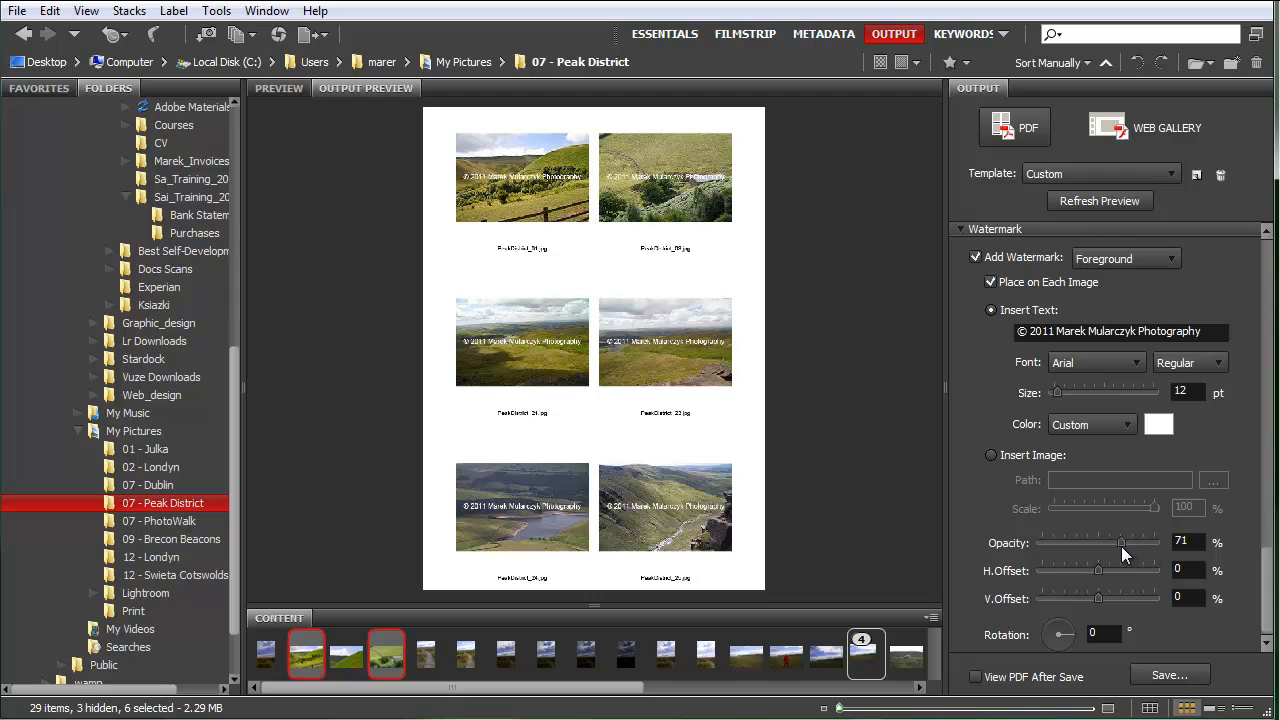
left_click_drag(1120, 541, 1075, 541)
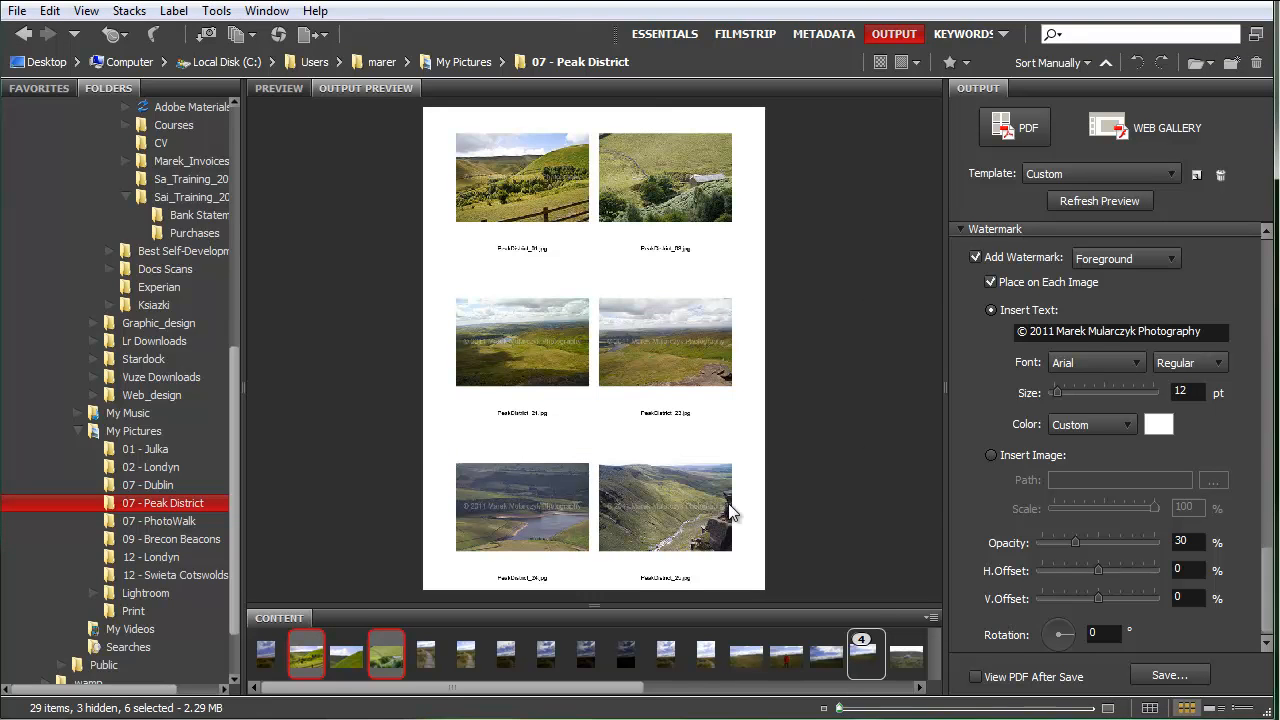
mouse_move(1060, 584)
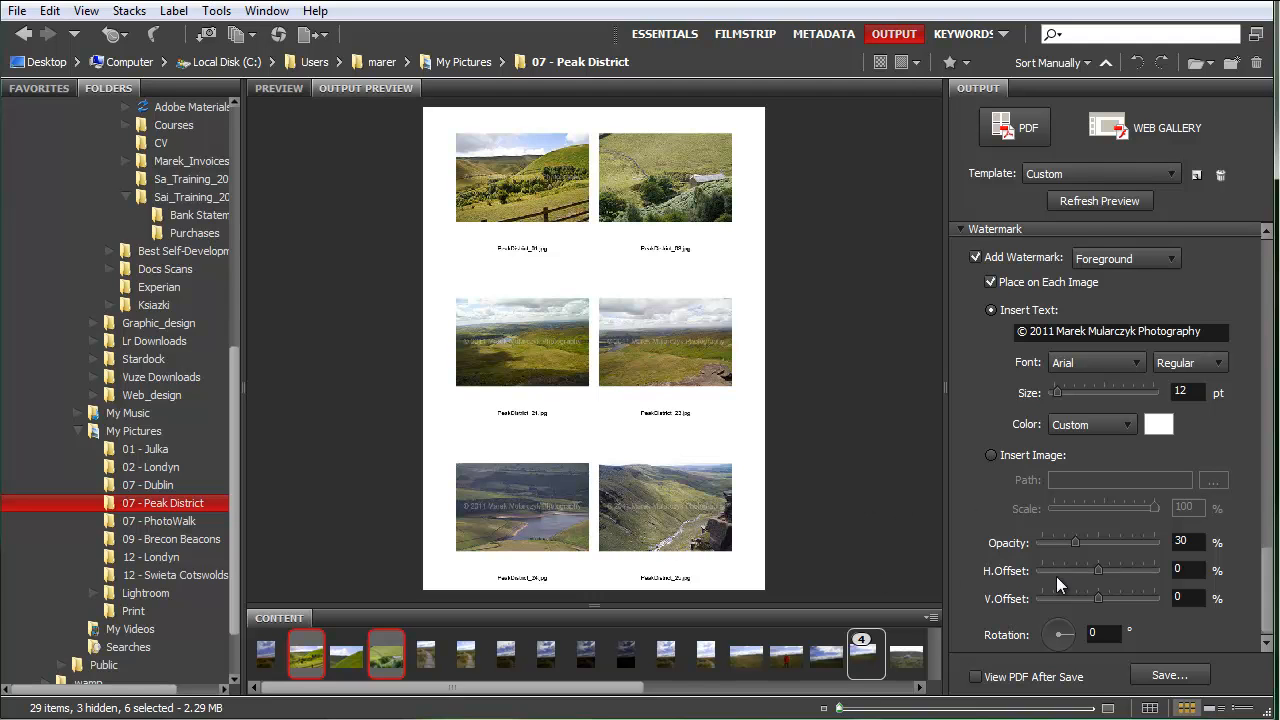
mouse_move(1069, 601)
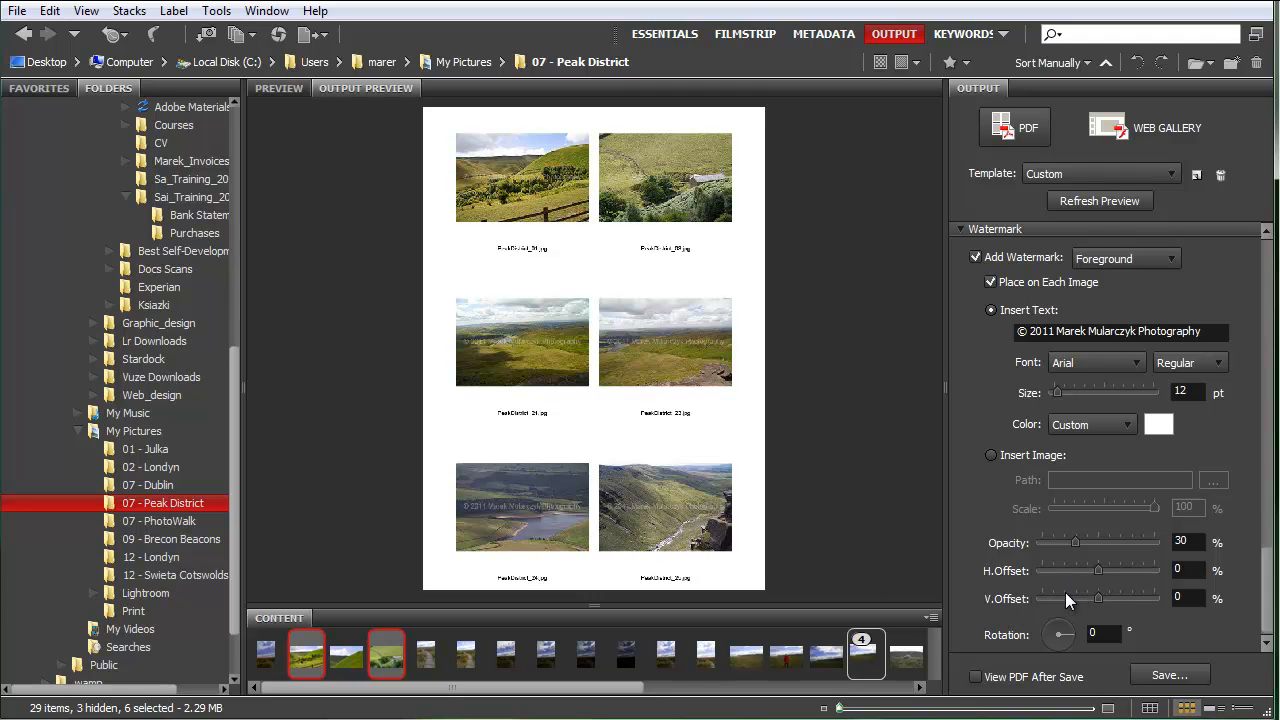
Step: Set the watermark V.Offset to -21% and refresh the preview
left_click_drag(1098, 597, 1118, 597)
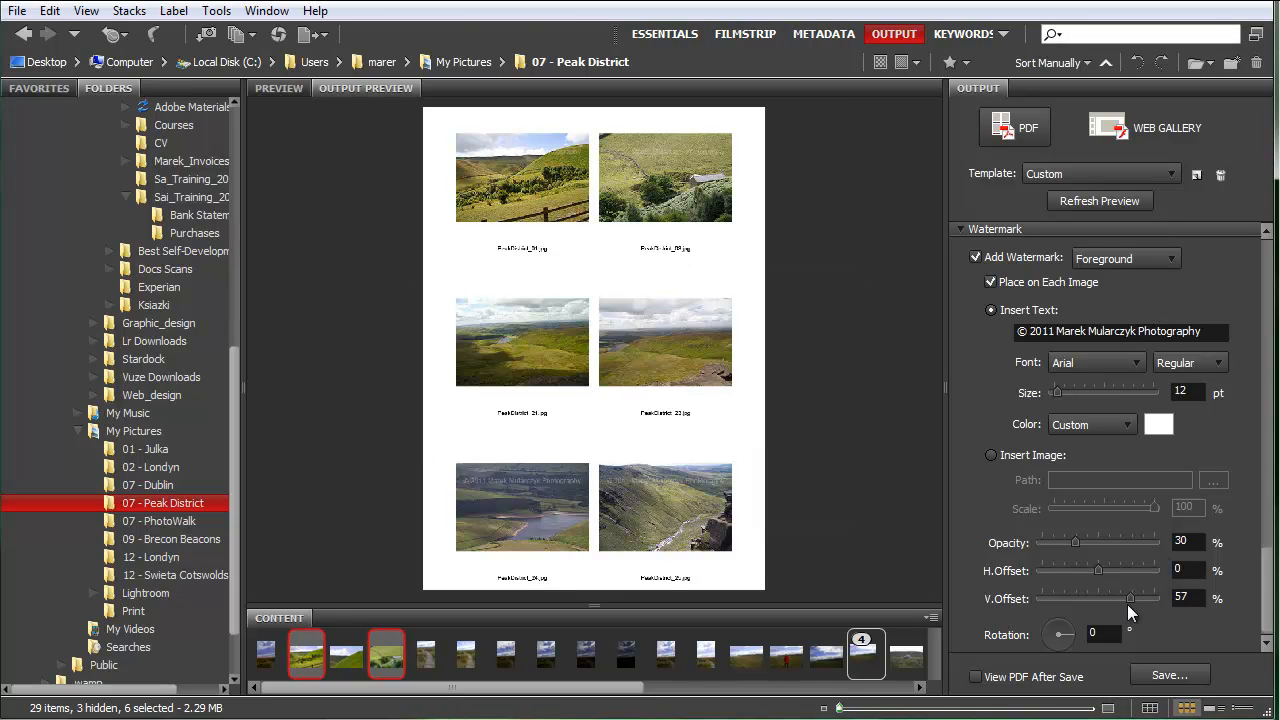
mouse_move(969, 561)
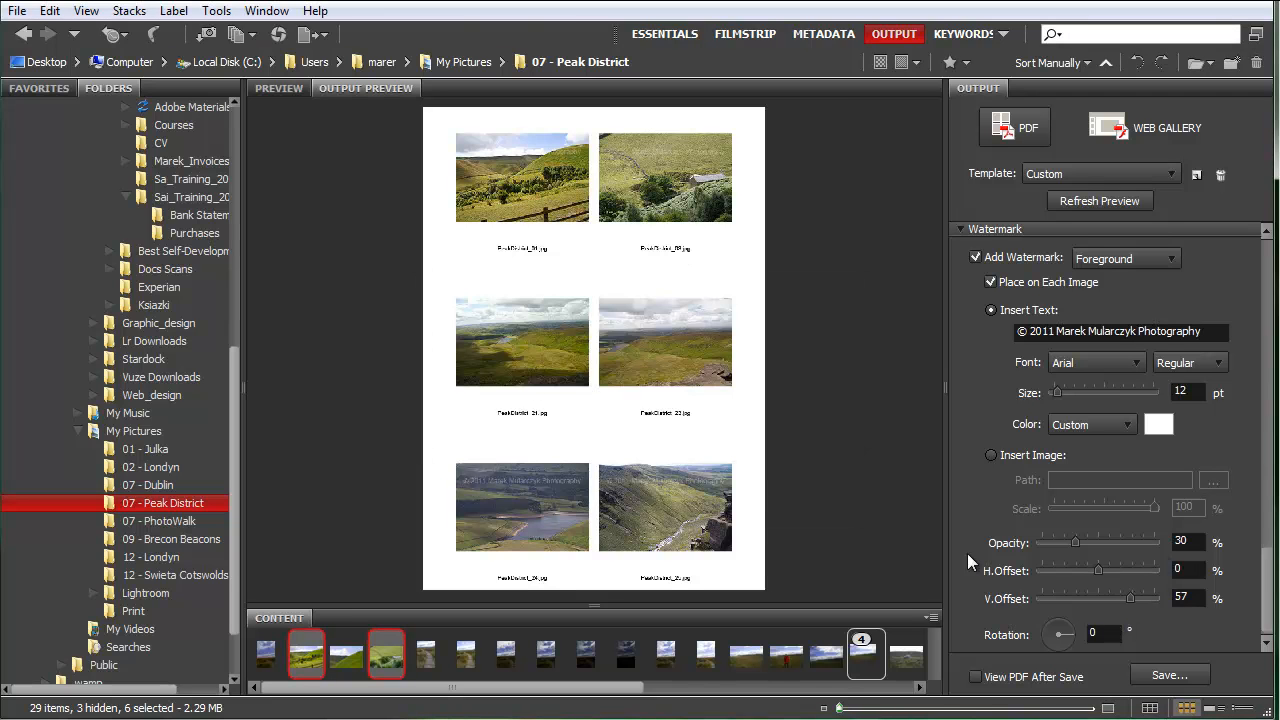
mouse_move(592, 320)
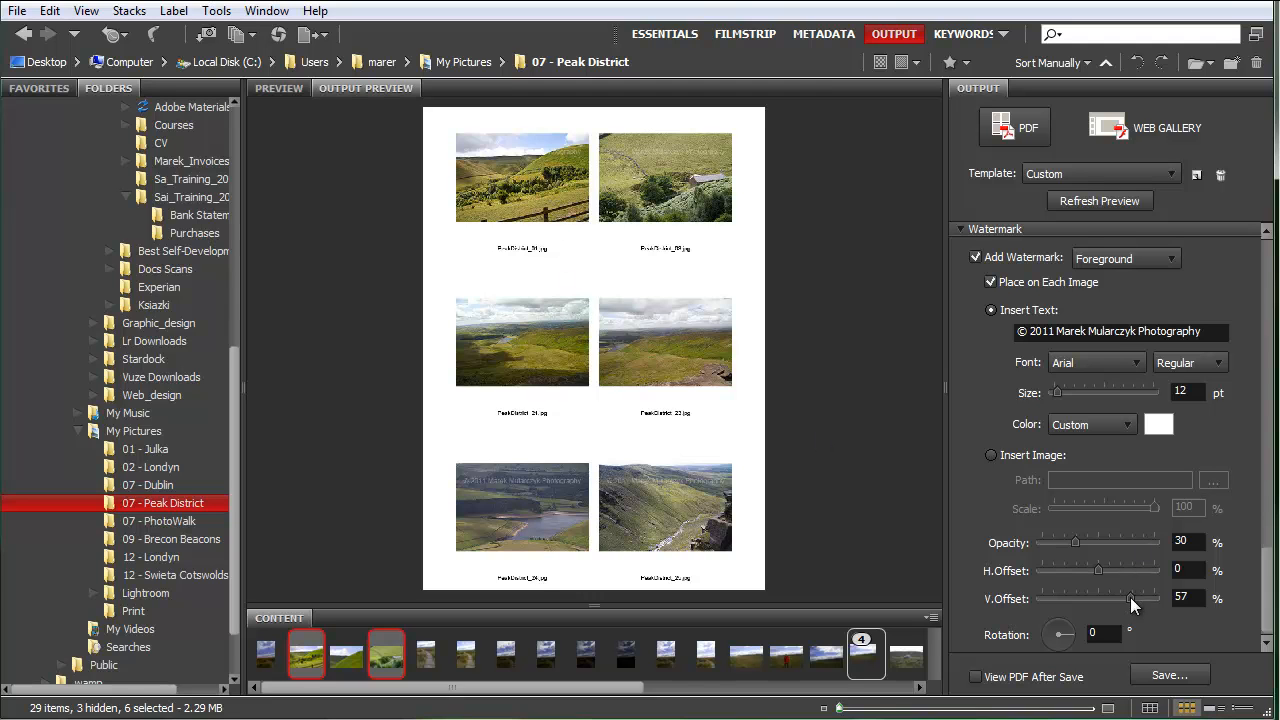
left_click_drag(1135, 597, 1088, 597)
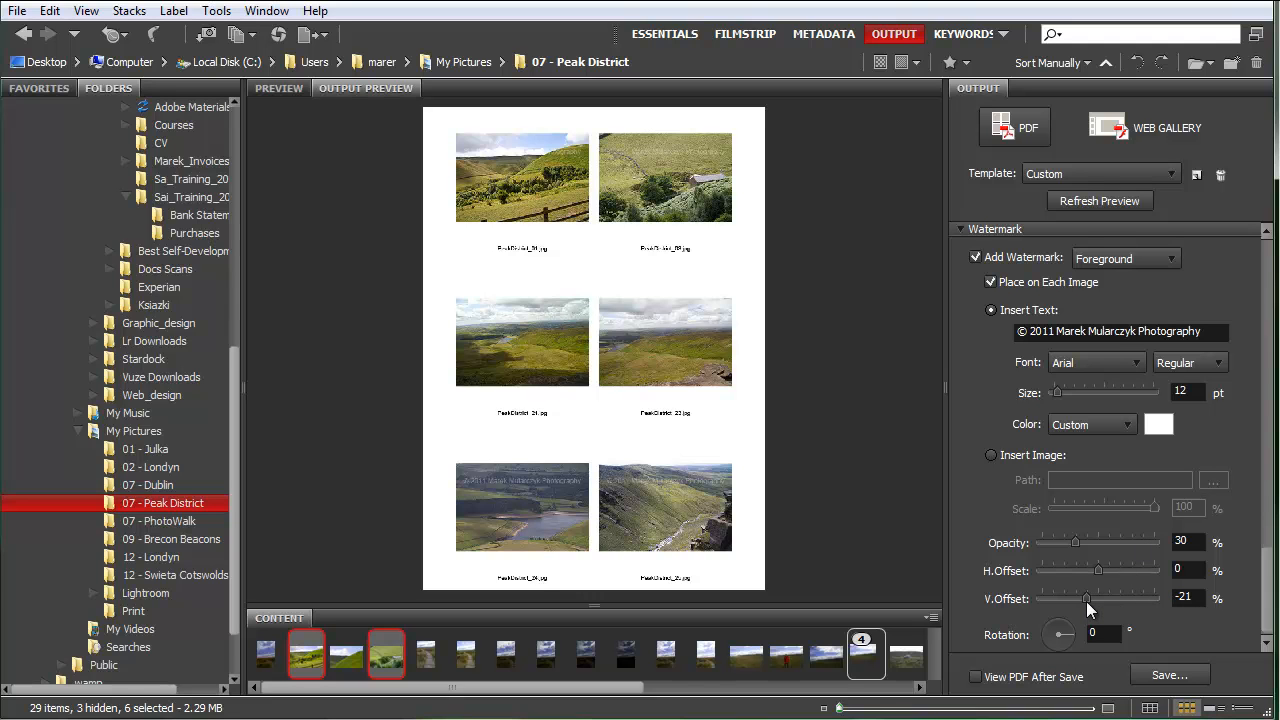
left_click(1171, 674)
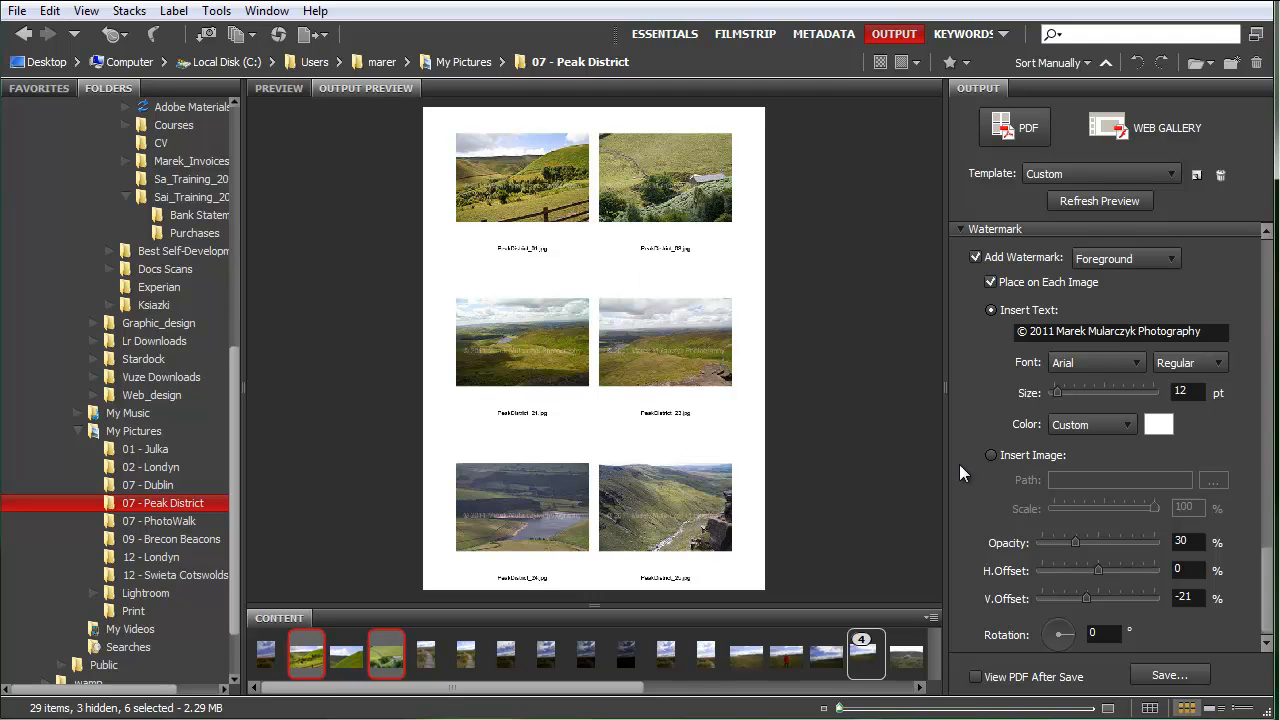
Step: Browse the watermark font list, then switch the watermark to Insert Image
left_click(1097, 362)
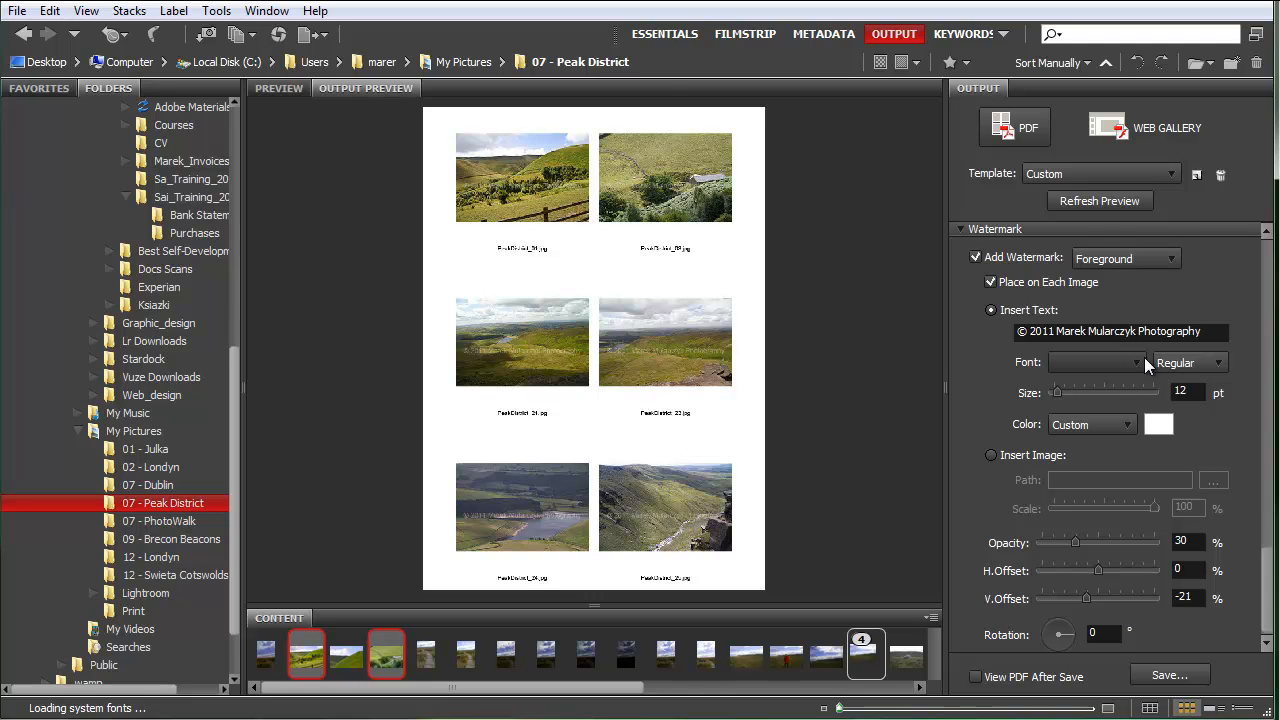
left_click(1115, 362)
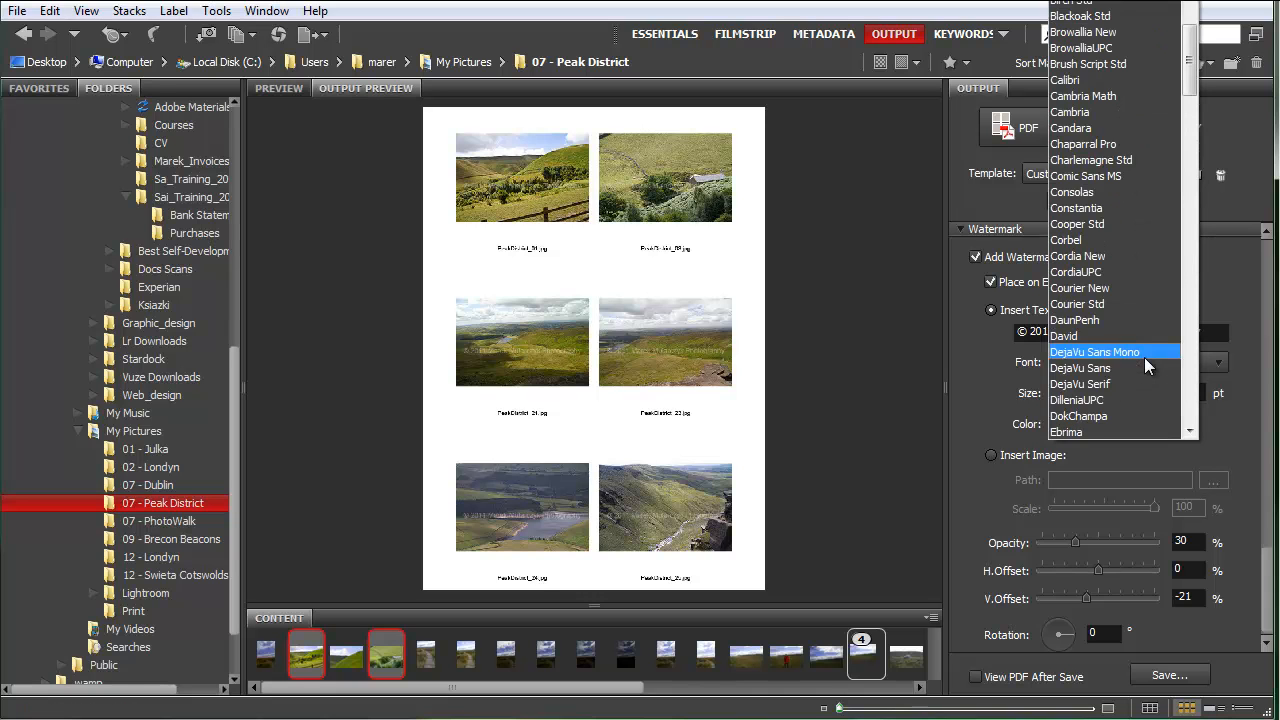
mouse_move(1225, 450)
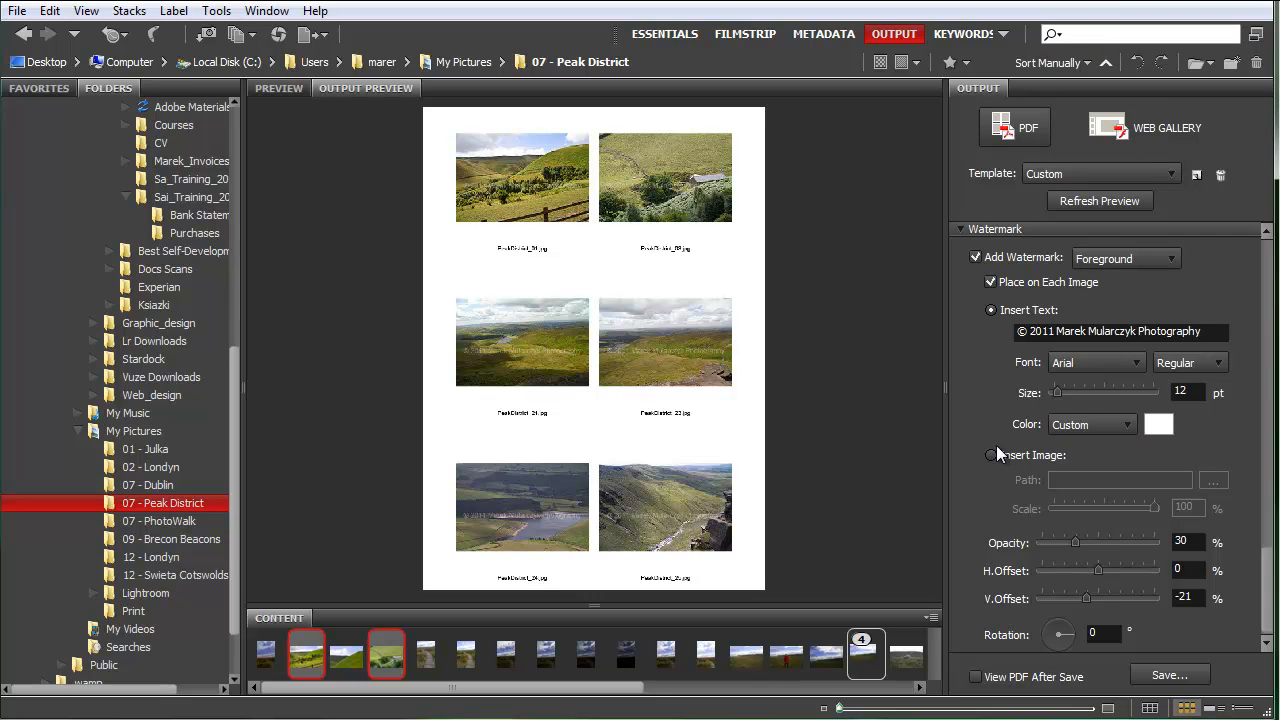
left_click(991, 455)
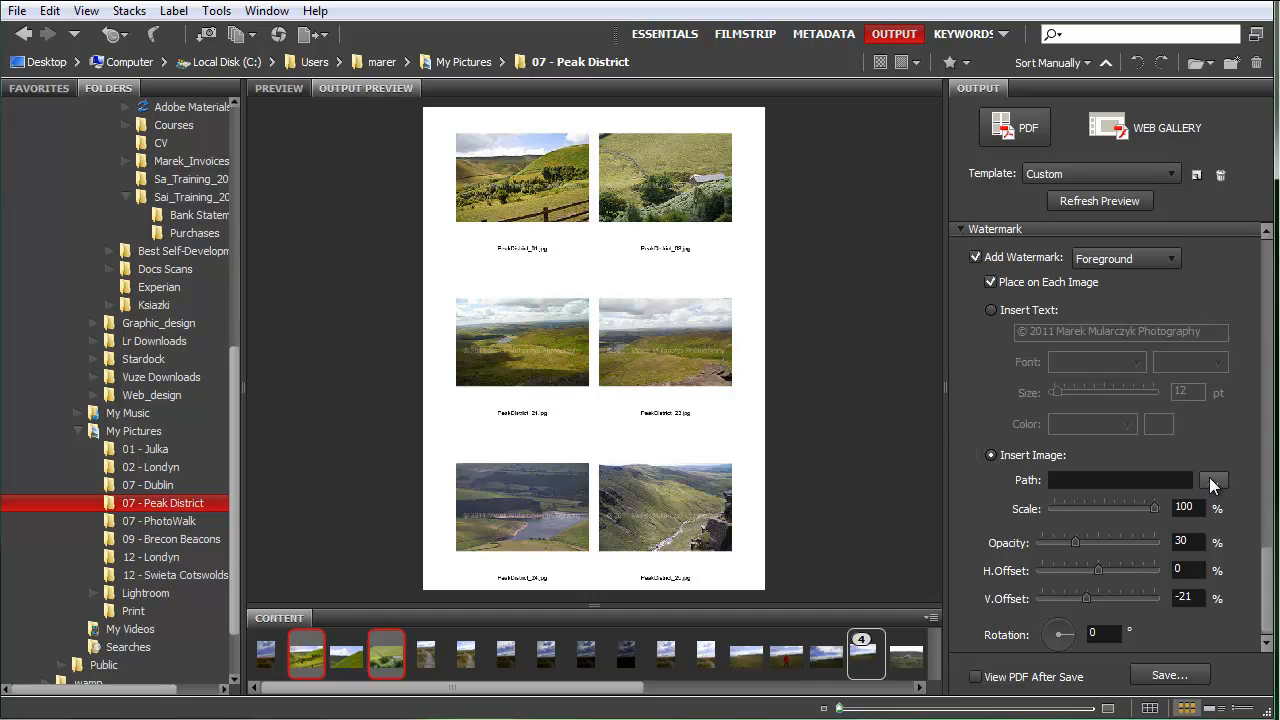
Step: Set the watermark image path to Sai_Training_Logo in Documents > Graphic_design > SaiTraining
left_click(1213, 479)
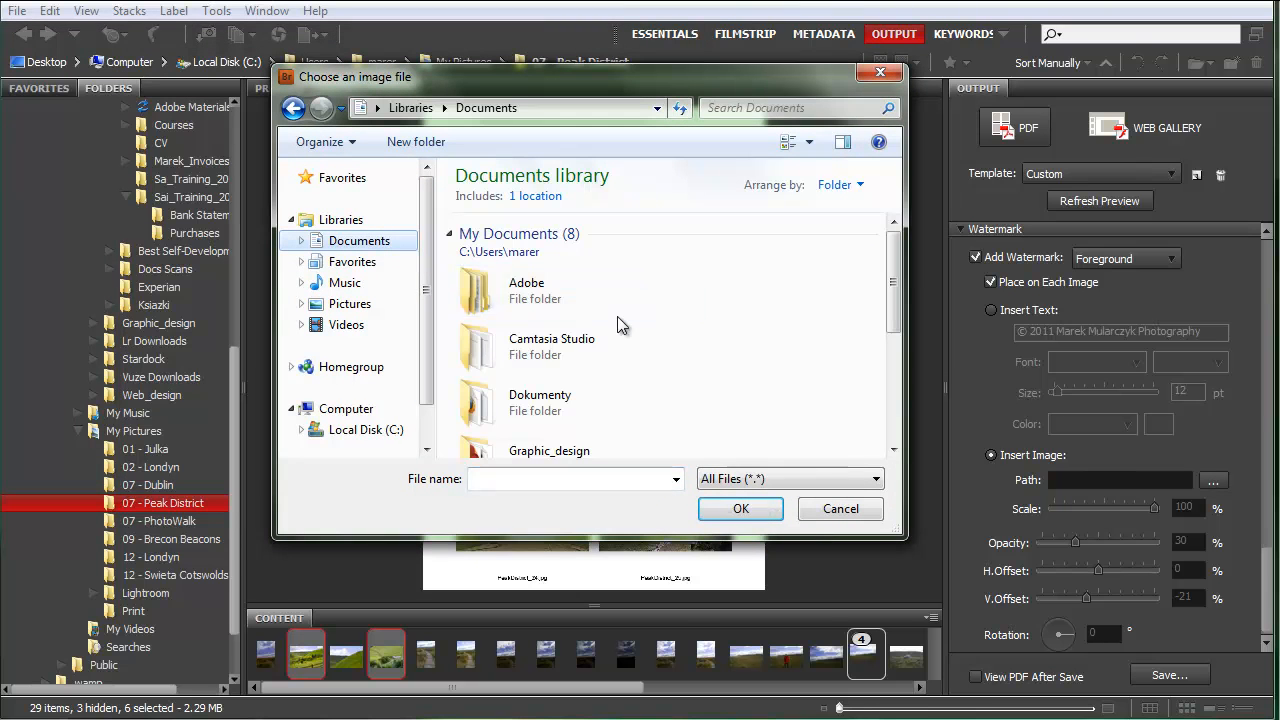
scroll("down", 3)
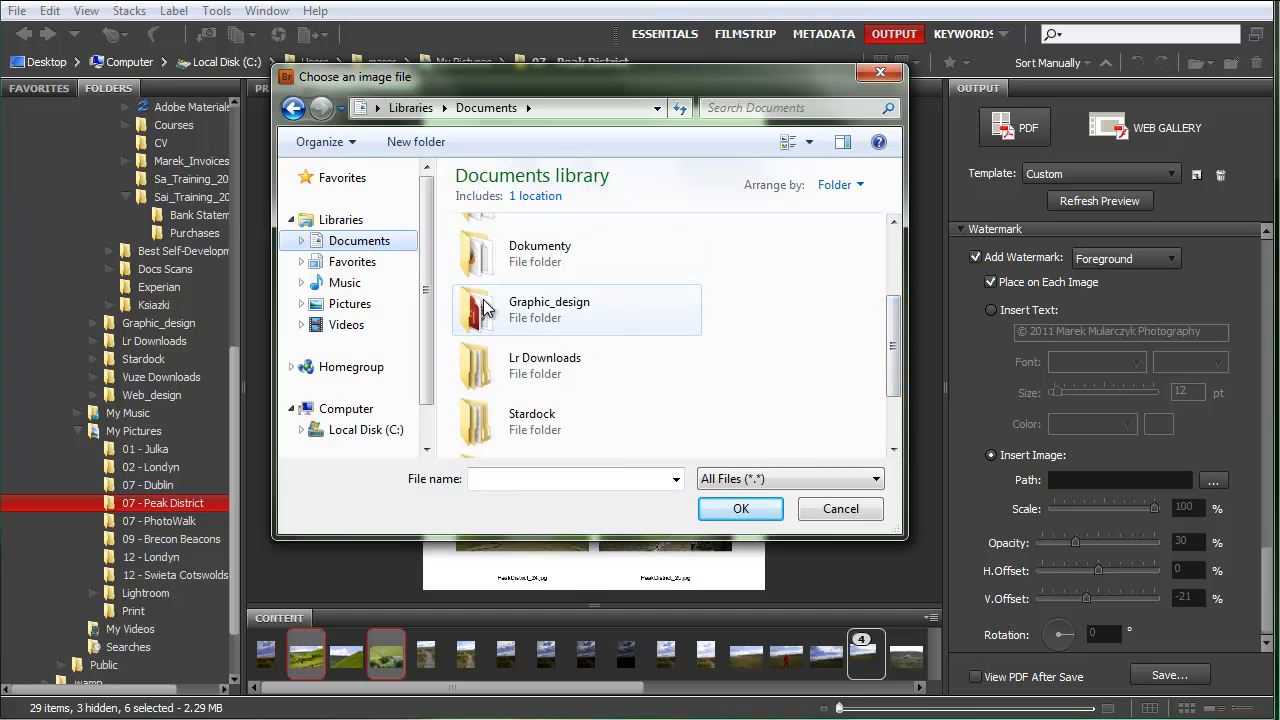
double_click(549, 309)
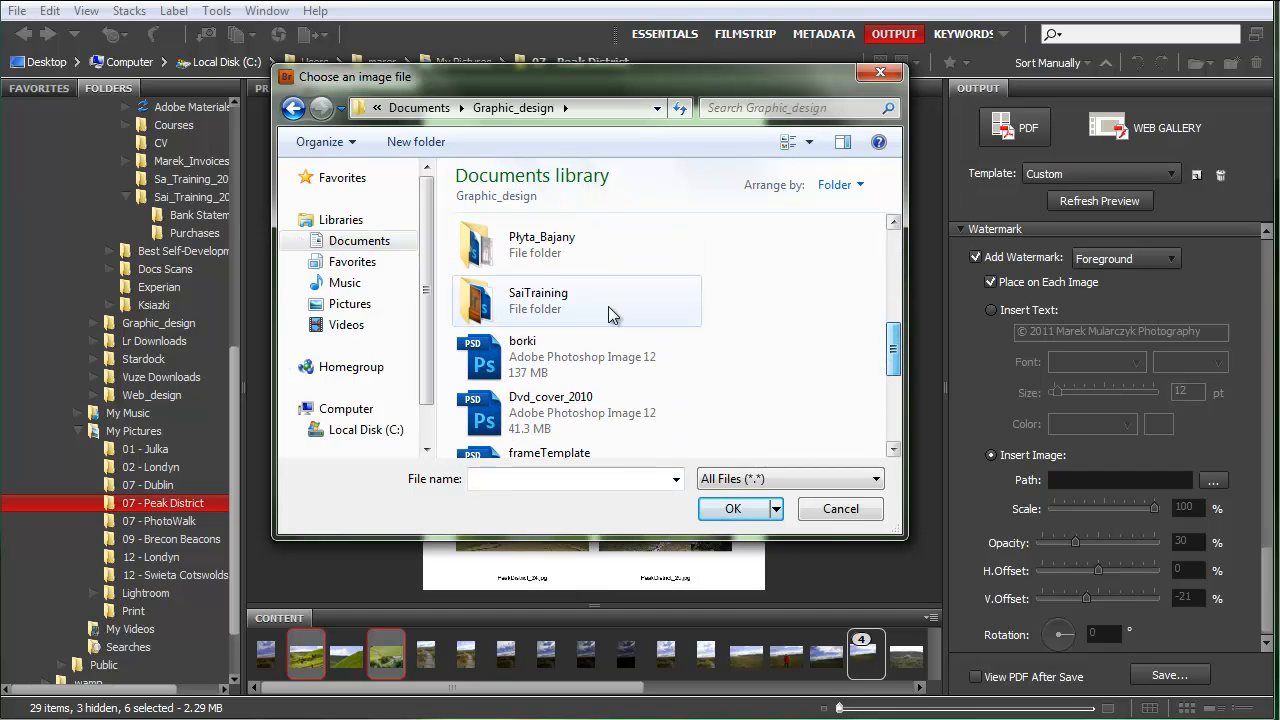
double_click(538, 300)
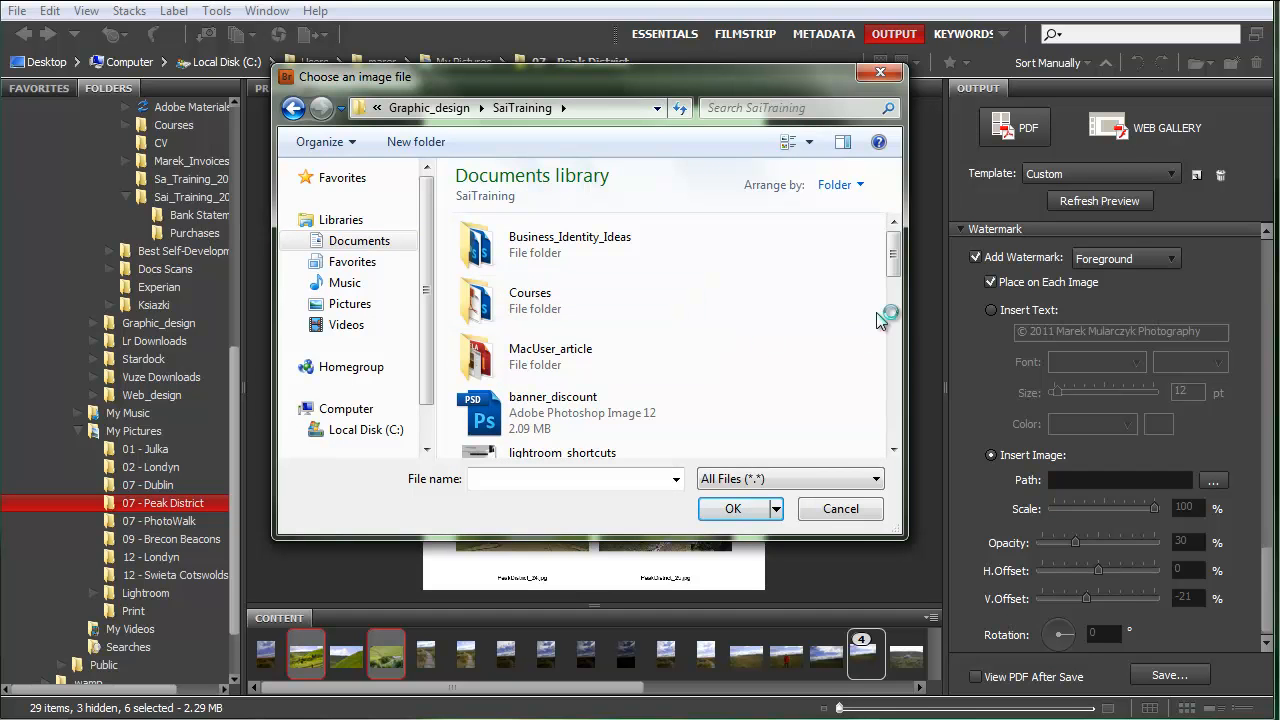
scroll("down", 3)
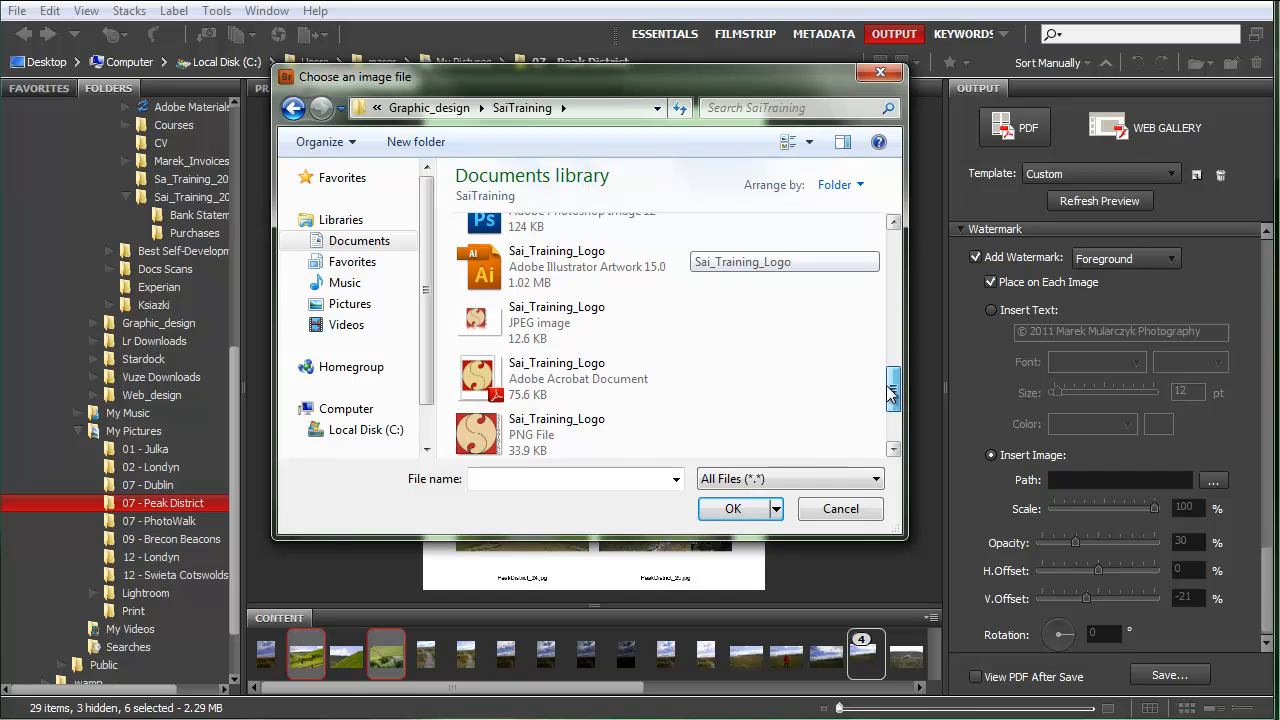
scroll("down", 3)
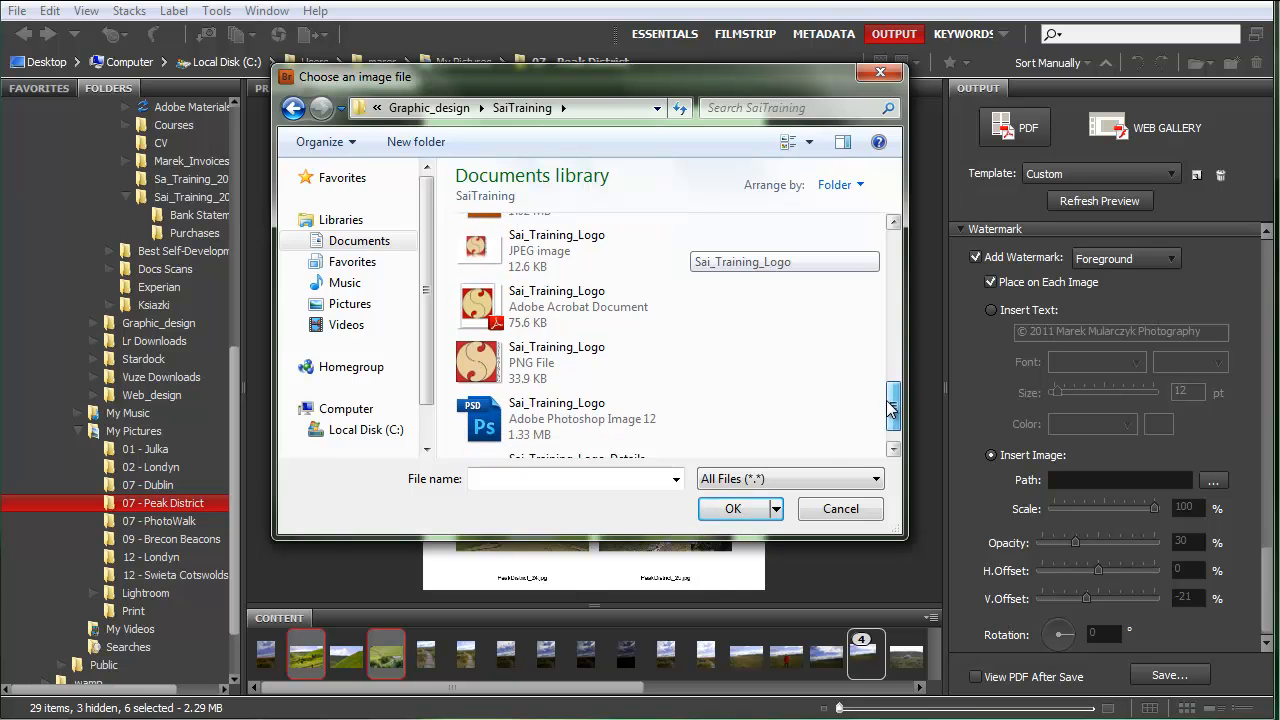
left_click(840, 508)
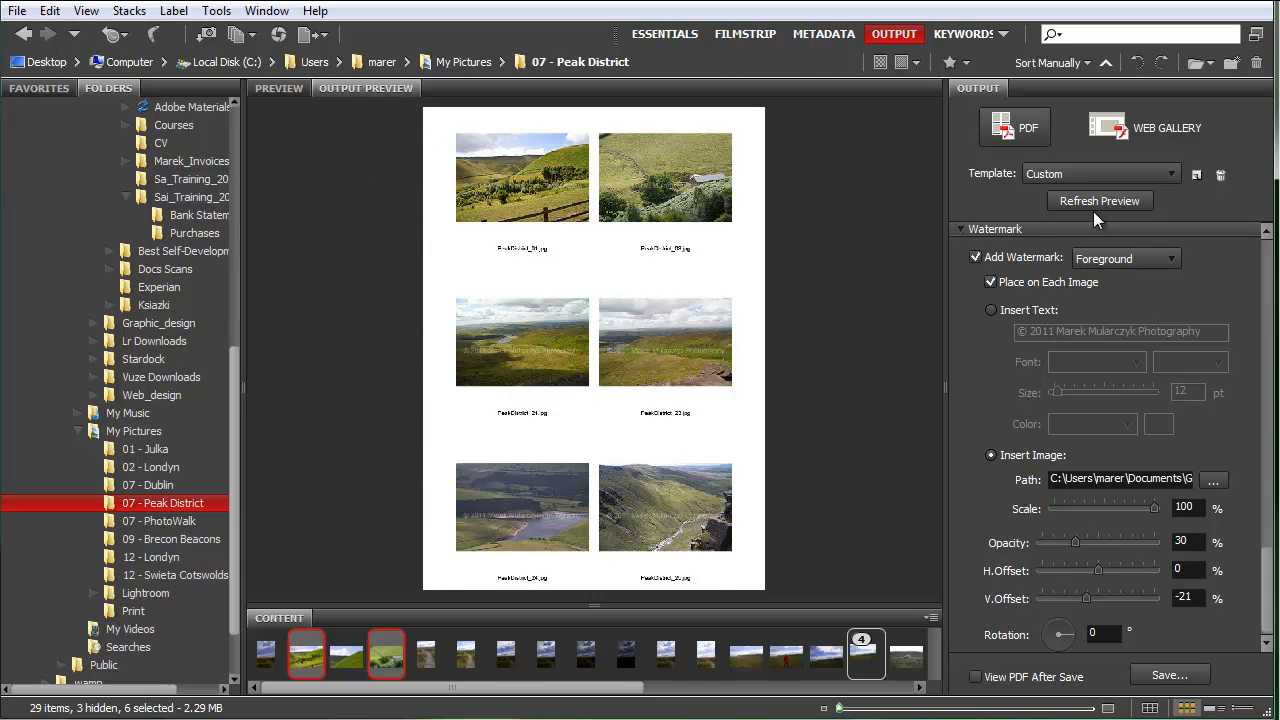
Step: Refresh the preview with the logo, then halve its scale and refresh again
left_click(1099, 201)
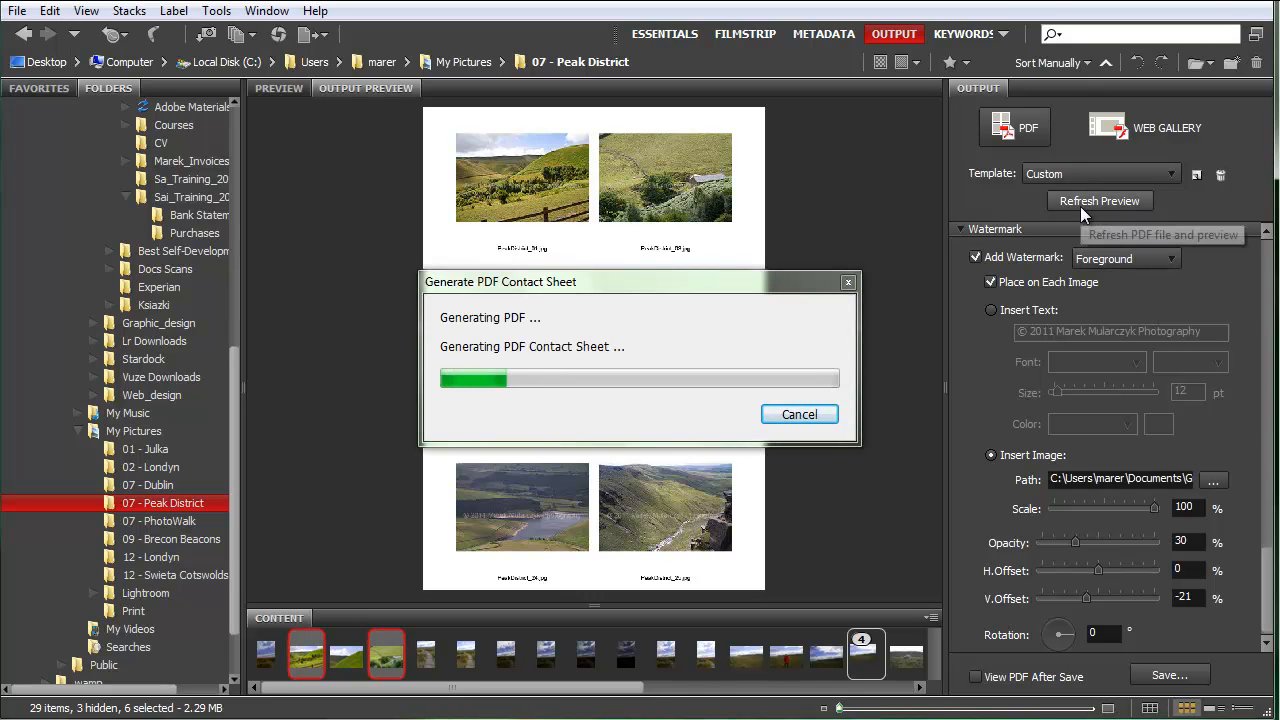
left_click(1099, 201)
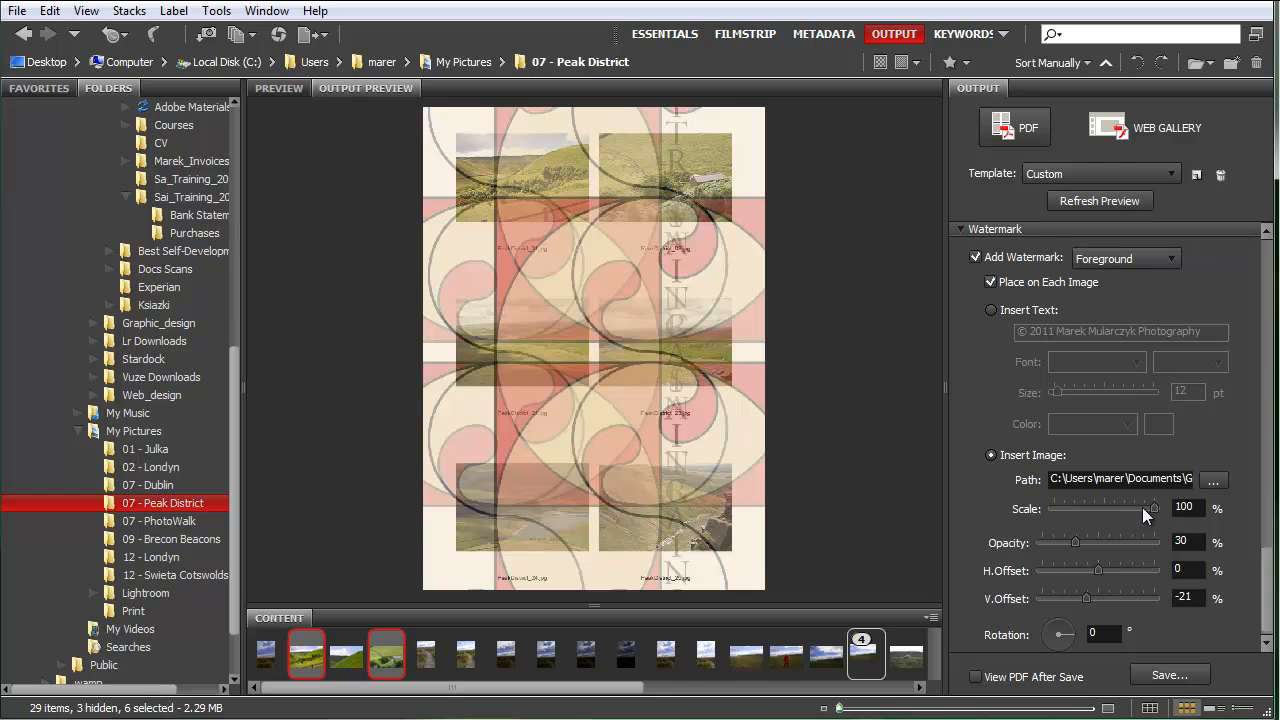
left_click_drag(1150, 508, 1105, 508)
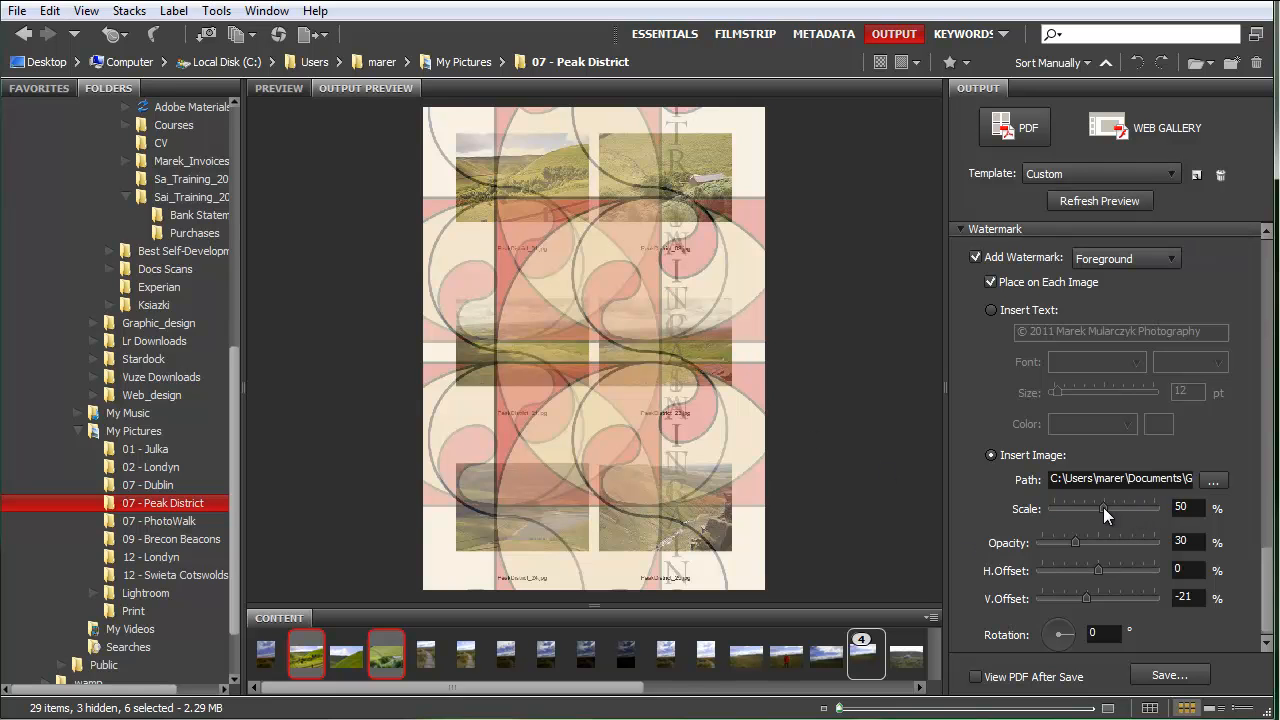
left_click(1099, 201)
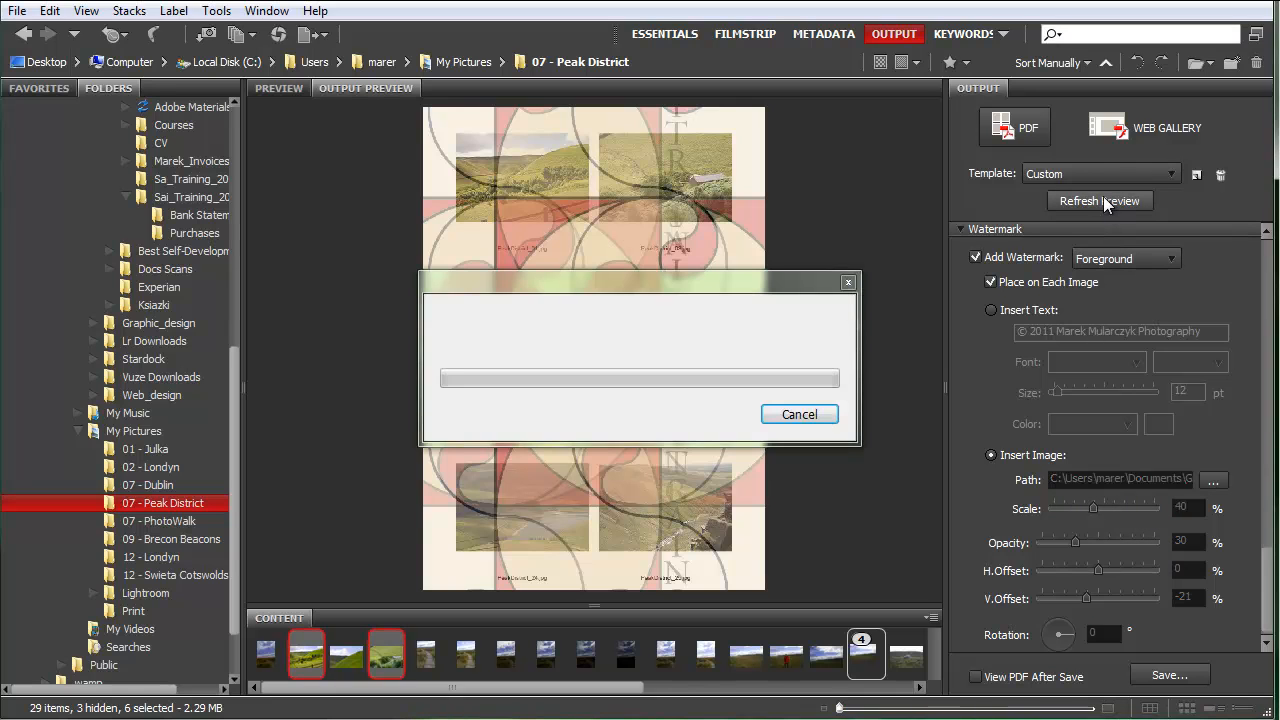
Step: Shrink the logo watermark scale further to 13% and refresh the preview
left_click(1099, 201)
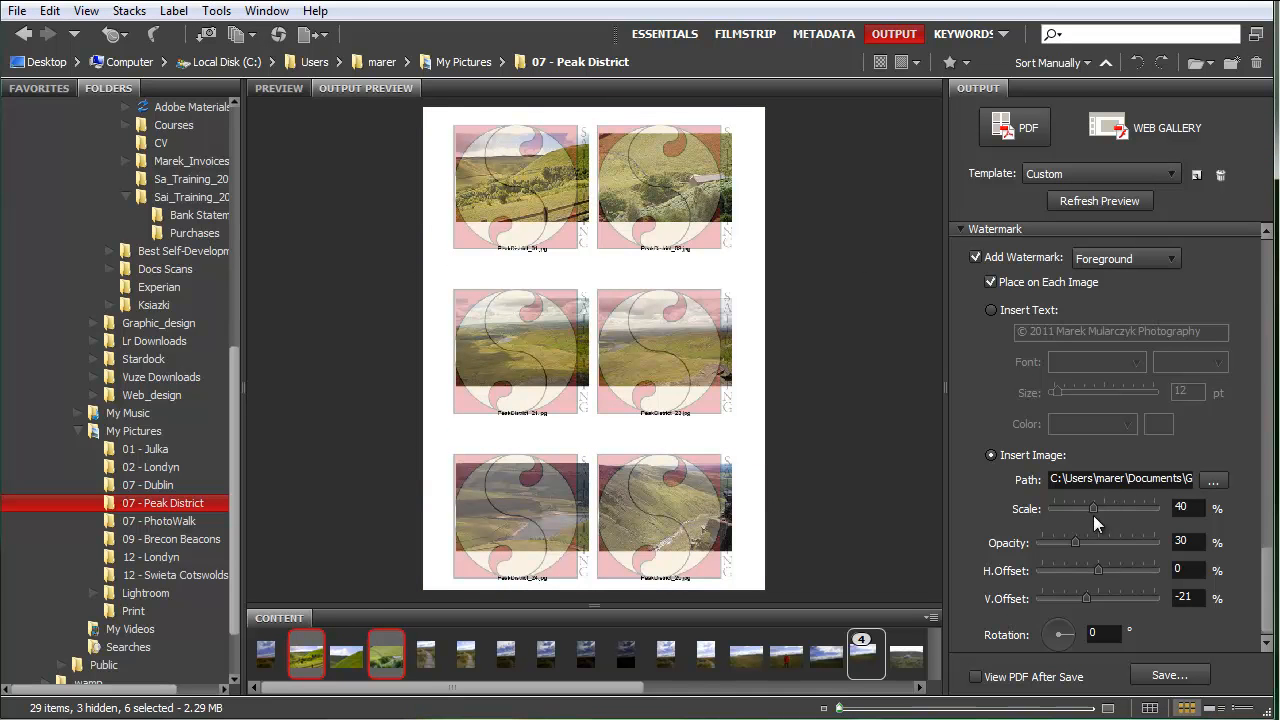
left_click_drag(1092, 508, 1063, 508)
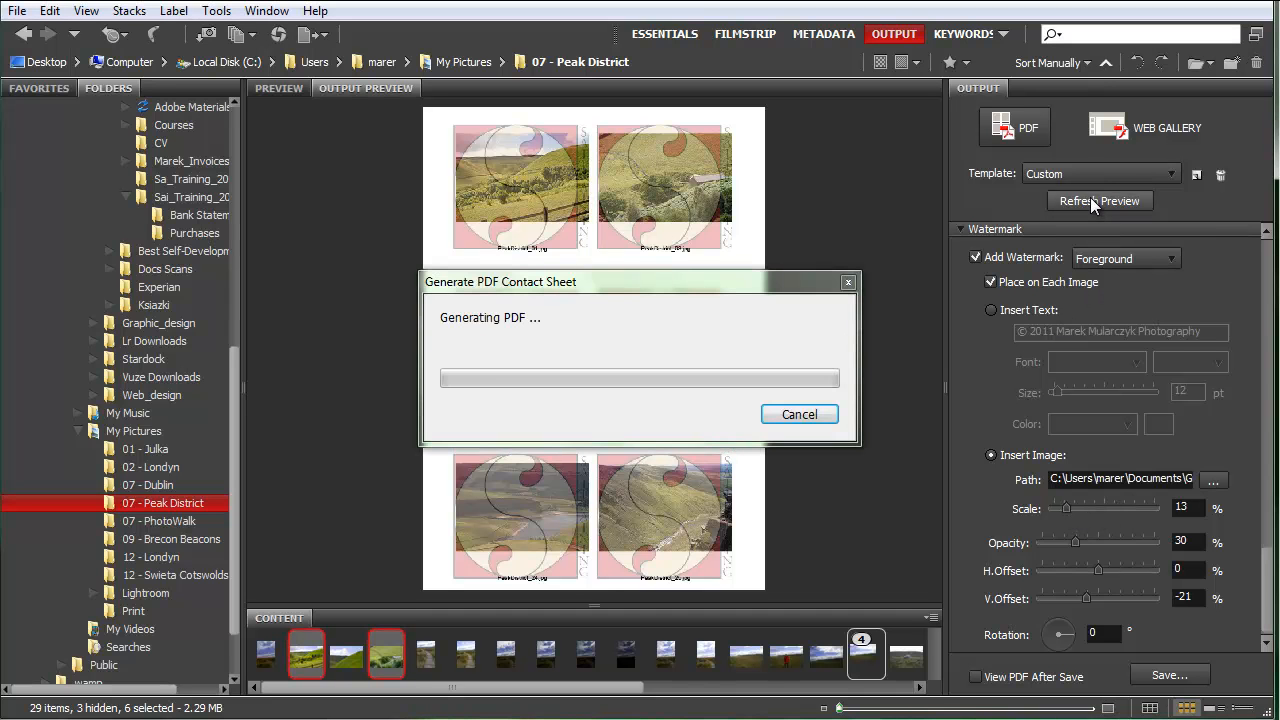
left_click(1099, 201)
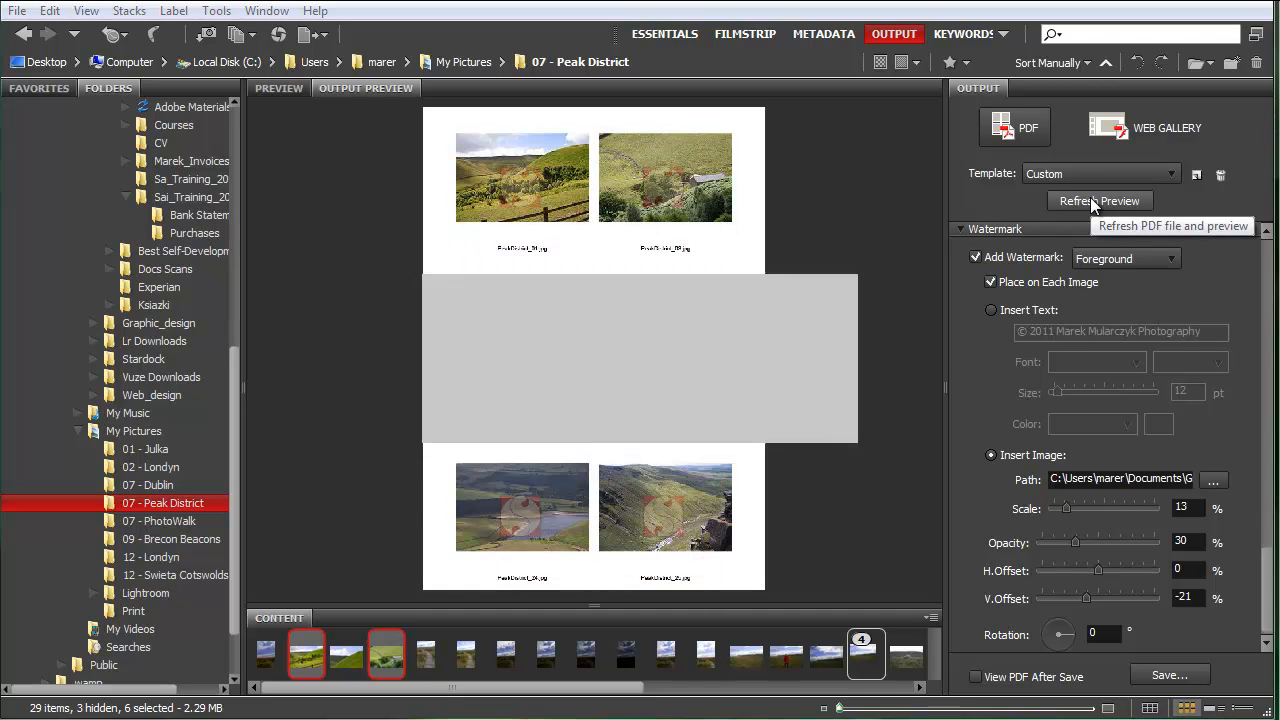
left_click(1099, 201)
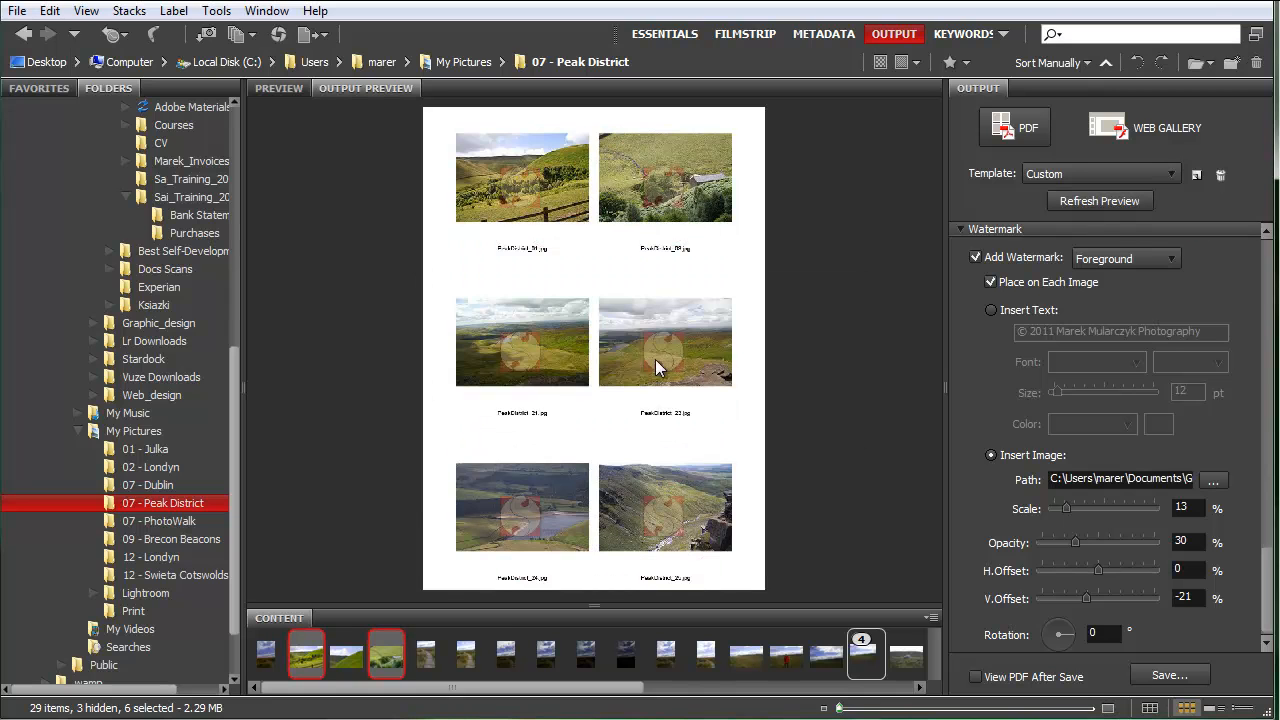
mouse_move(658, 352)
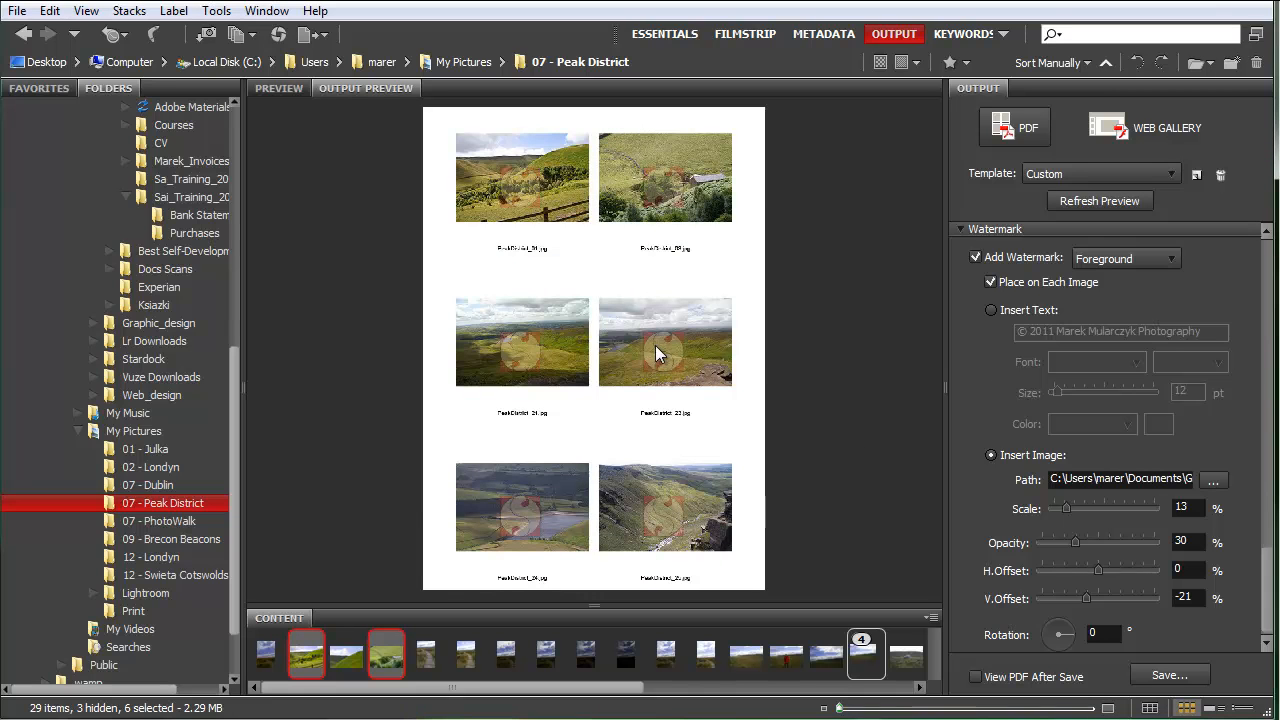
mouse_move(660, 363)
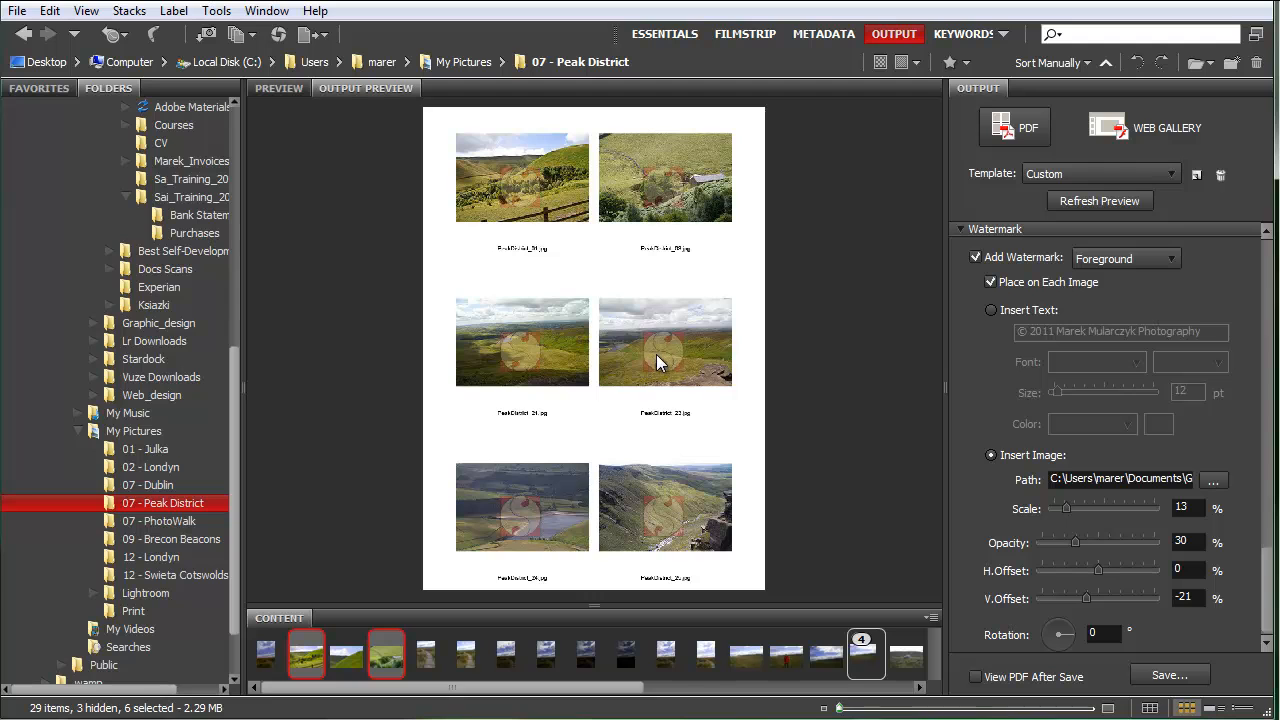
mouse_move(1087, 578)
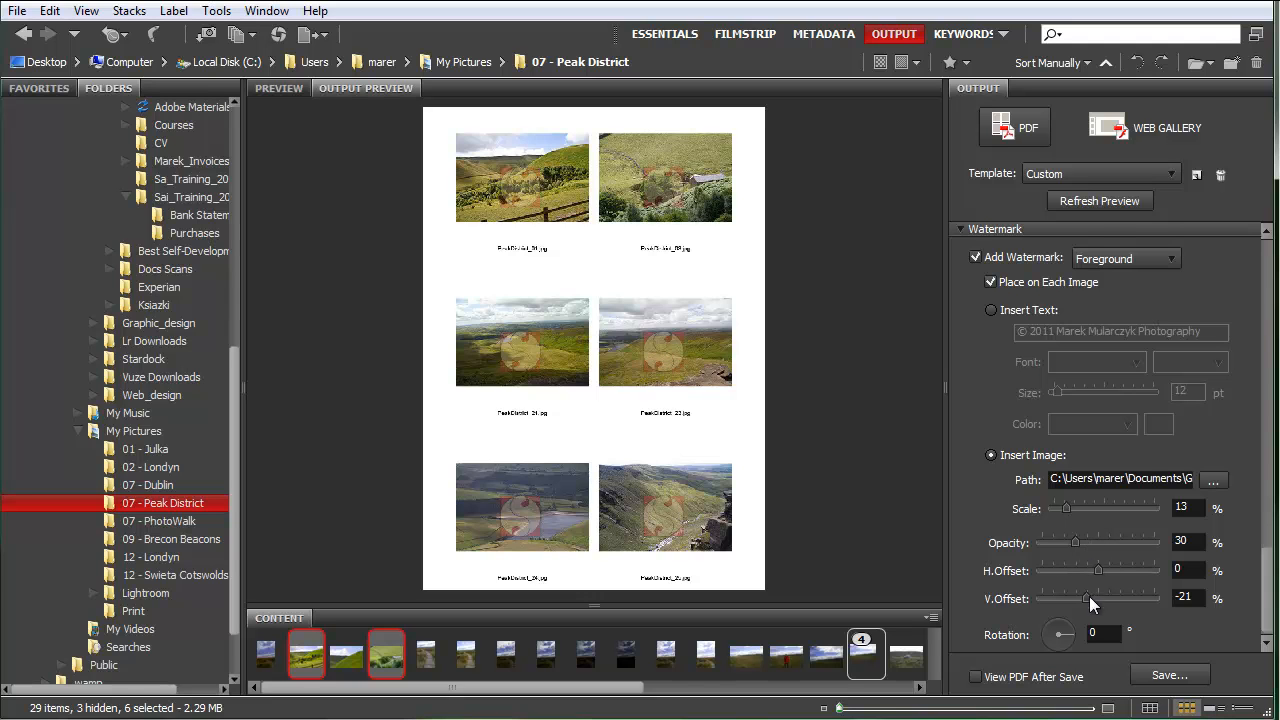
mouse_move(1085, 629)
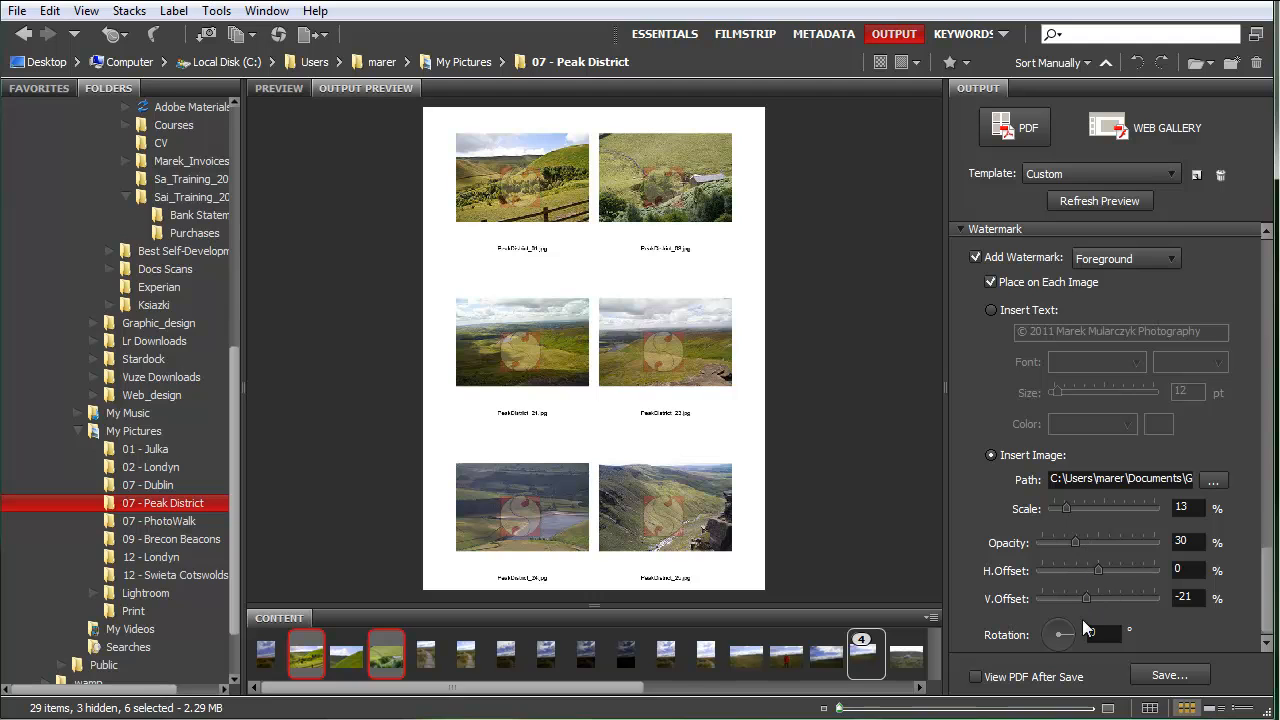
Step: Set the logo watermark rotation to 65° and refresh the contact sheet preview
left_click_drag(1059, 635, 1095, 635)
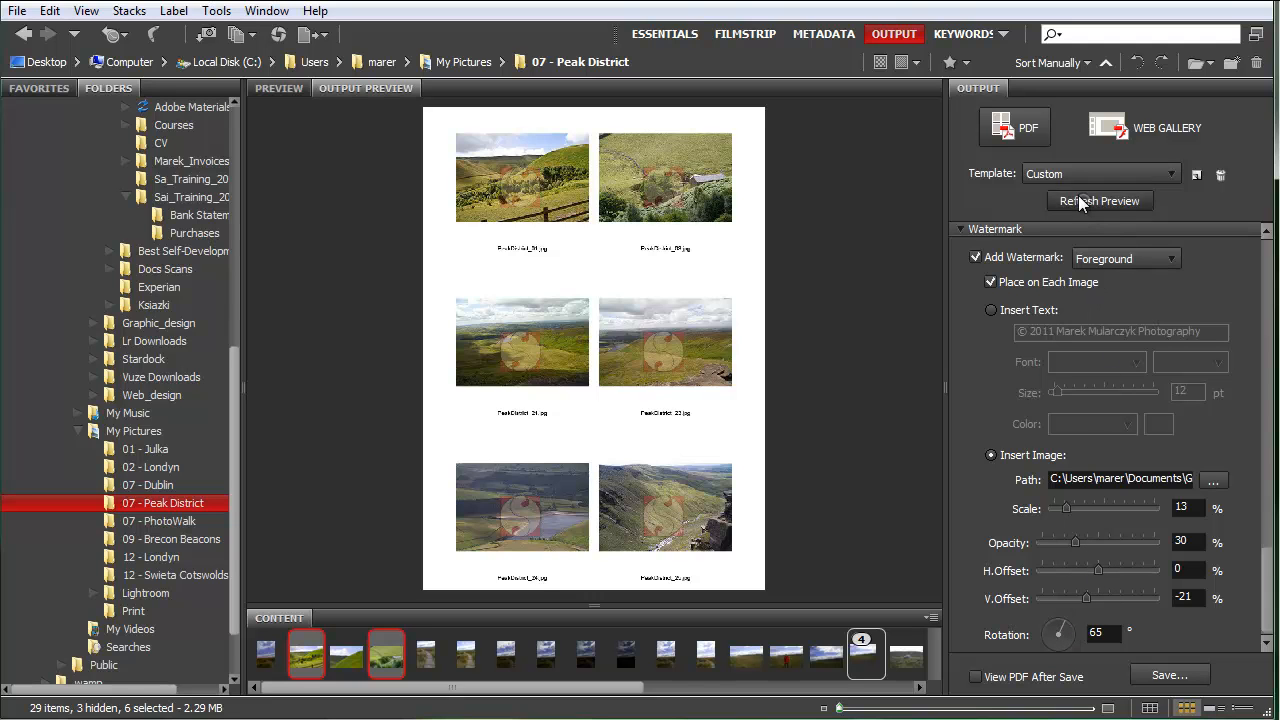
left_click(1099, 201)
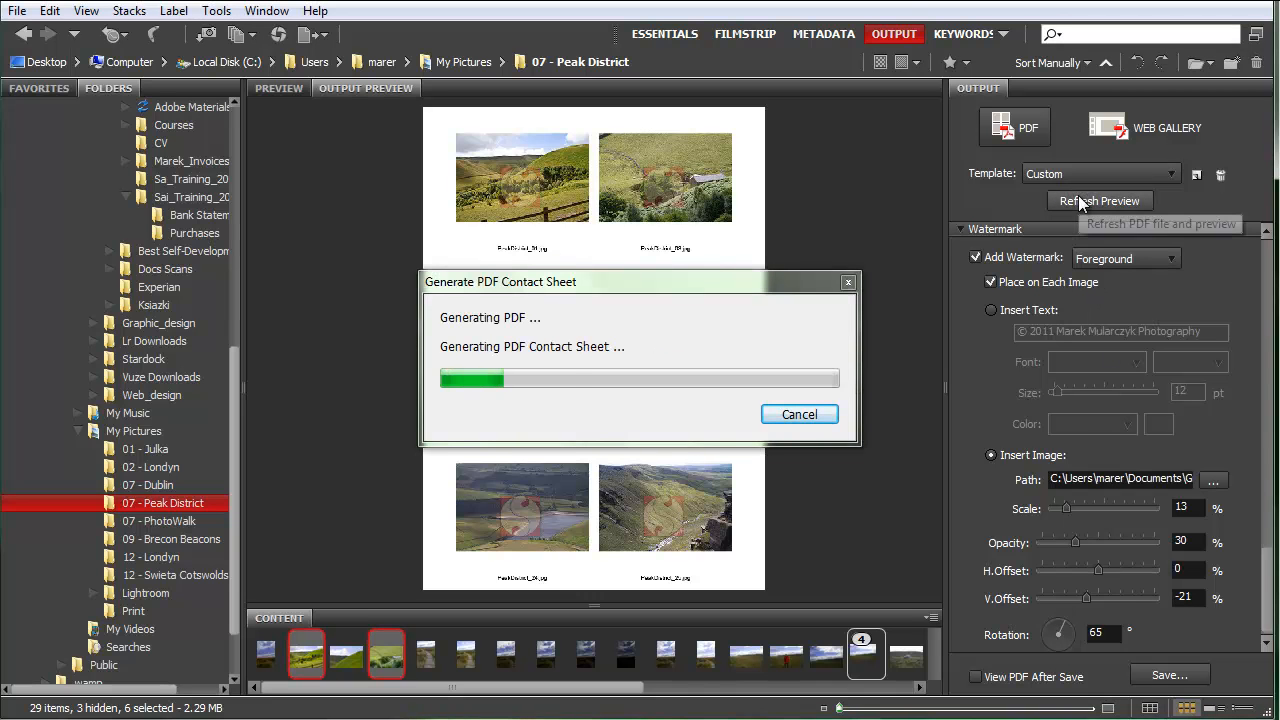